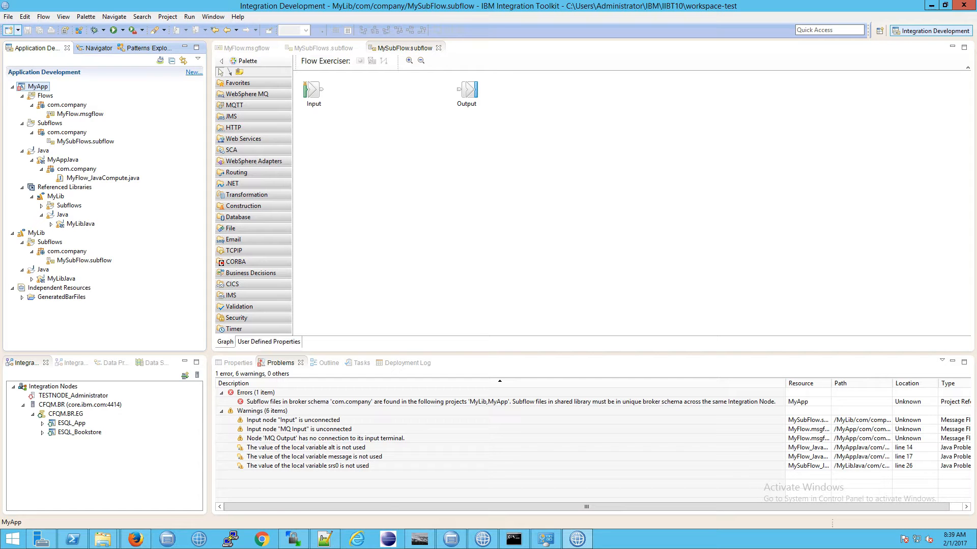
{"action": "mouse_move", "coordinate": [206, 210]}
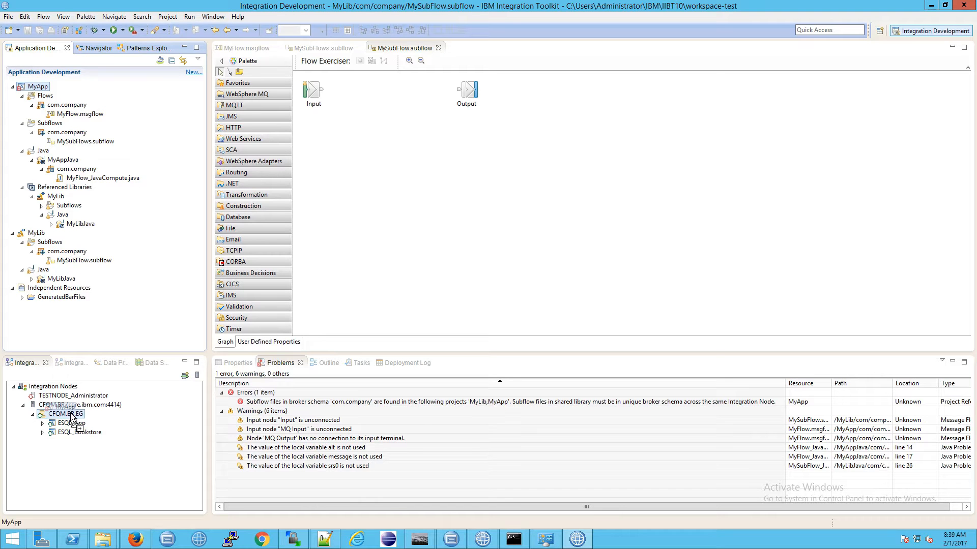
Deploy MyApp to CFQM.BR.EG and read the failure detail that the project has errors
{"action": "left_click", "coordinate": [67, 405]}
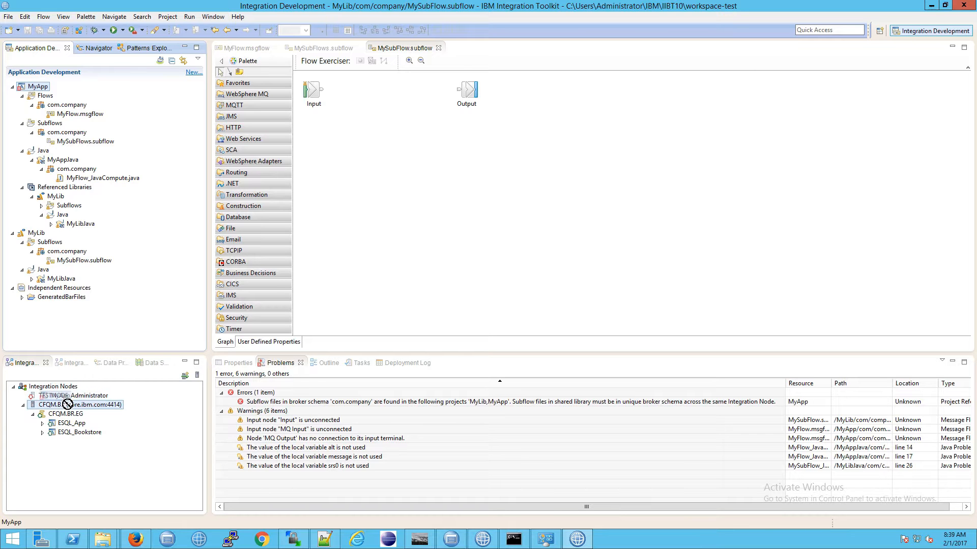
{"action": "left_click", "coordinate": [63, 415]}
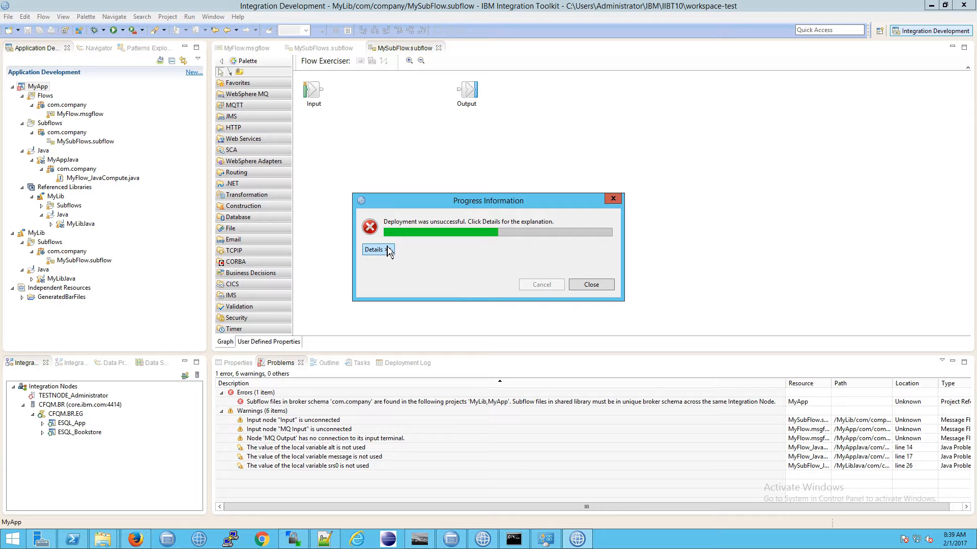
{"action": "left_click", "coordinate": [377, 251]}
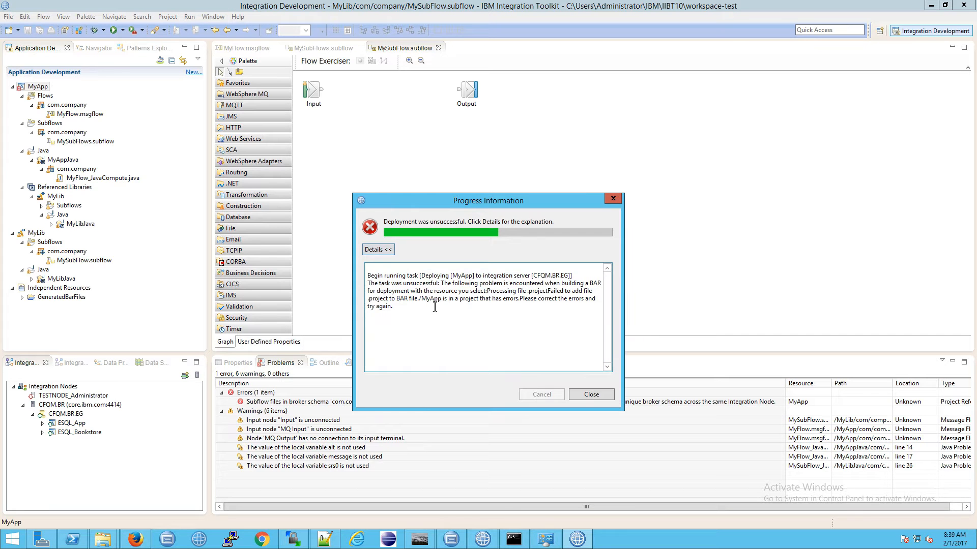
{"action": "mouse_move", "coordinate": [558, 287]}
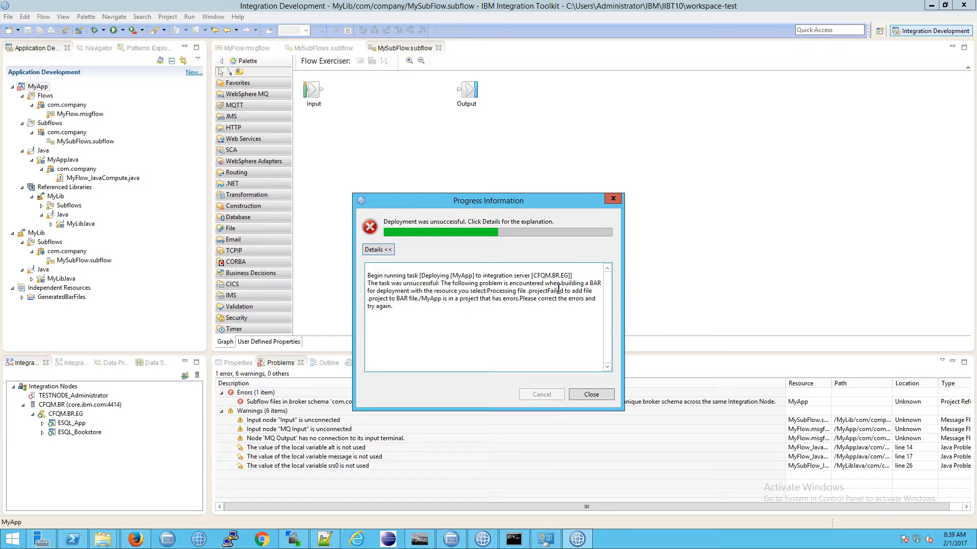
{"action": "left_click_drag", "start_coordinate": [562, 283], "coordinate": [467, 291]}
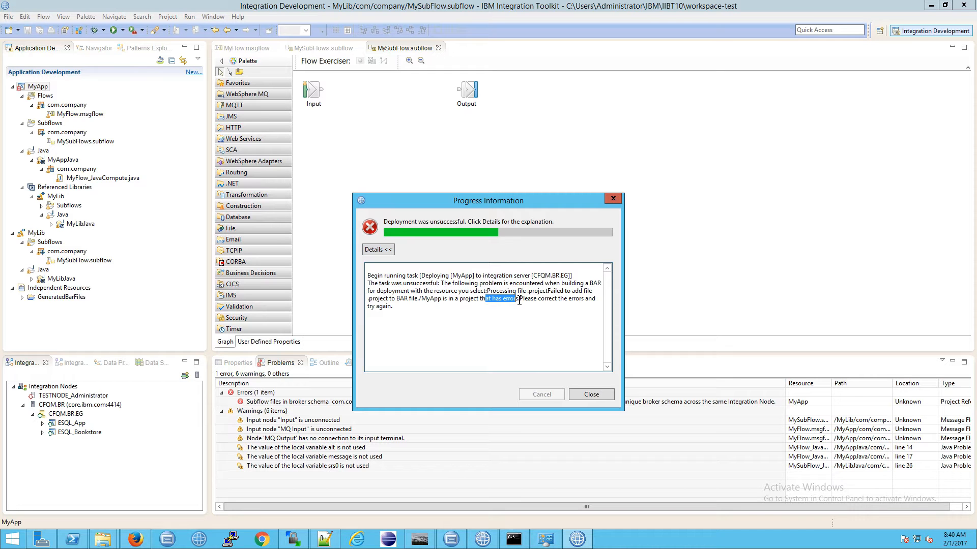
{"action": "mouse_move", "coordinate": [549, 382]}
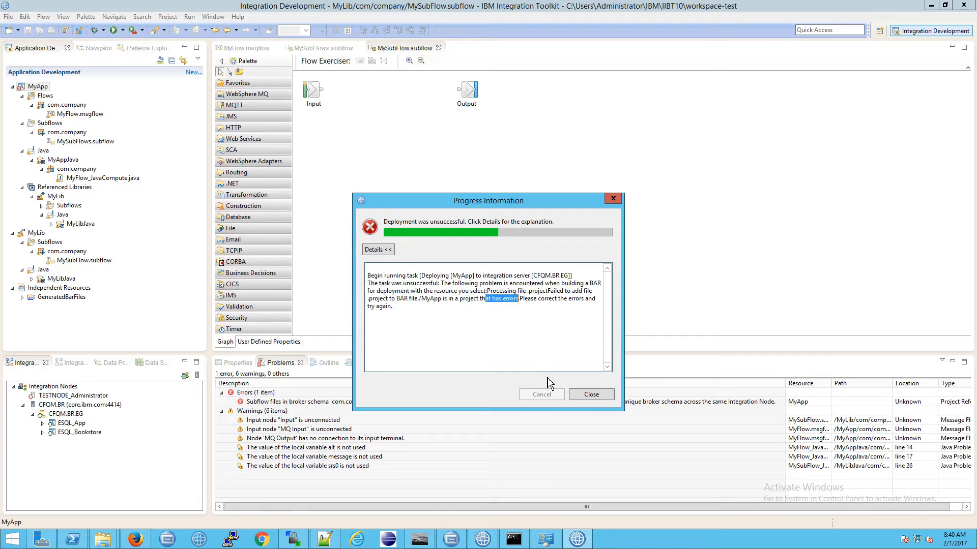
Close the failure report and show the duplicate com.company broker-schema error in Problems
{"action": "left_click", "coordinate": [591, 395]}
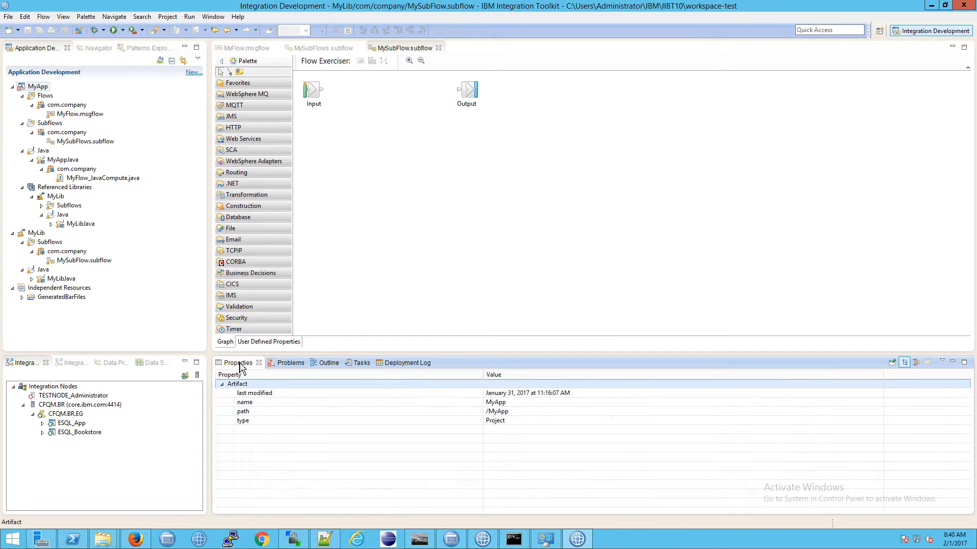
{"action": "mouse_move", "coordinate": [290, 362]}
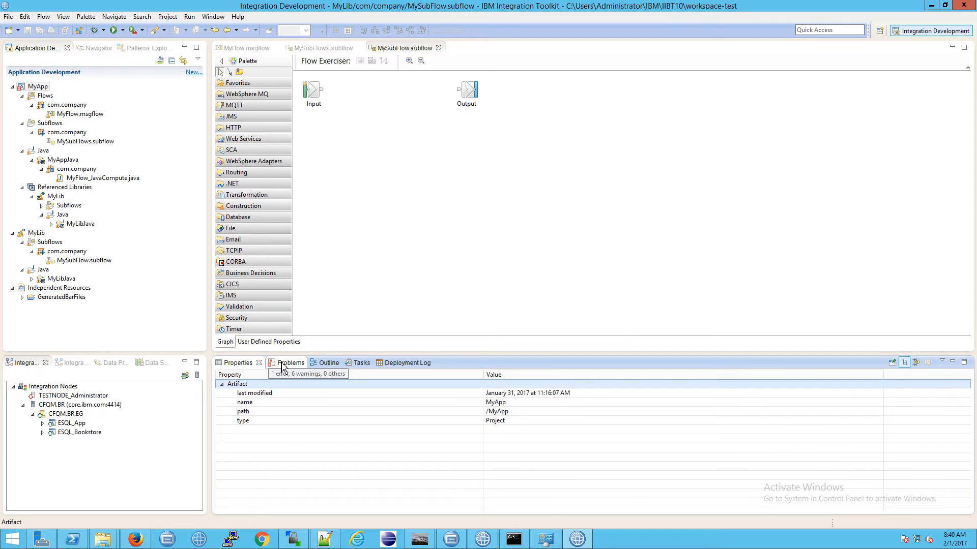
{"action": "left_click", "coordinate": [283, 362]}
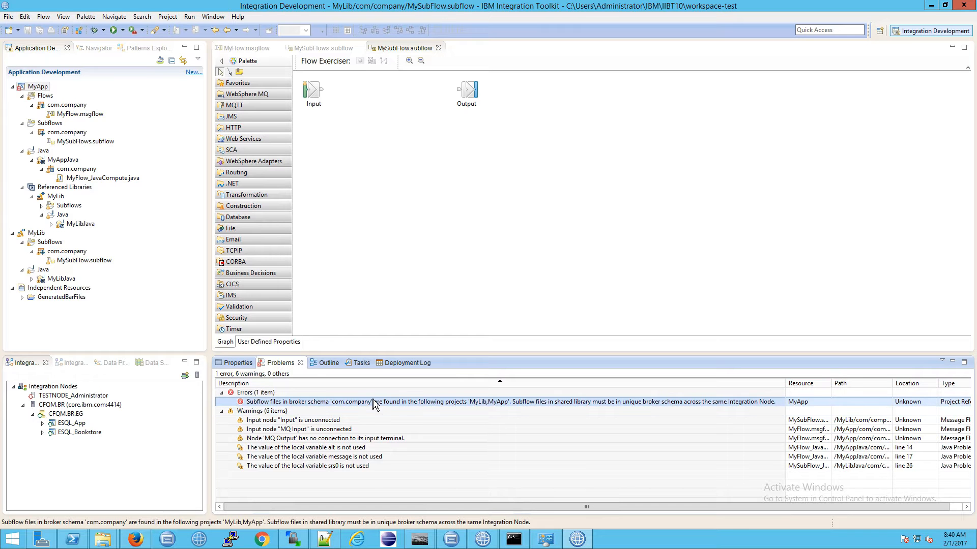
{"action": "mouse_move", "coordinate": [490, 409]}
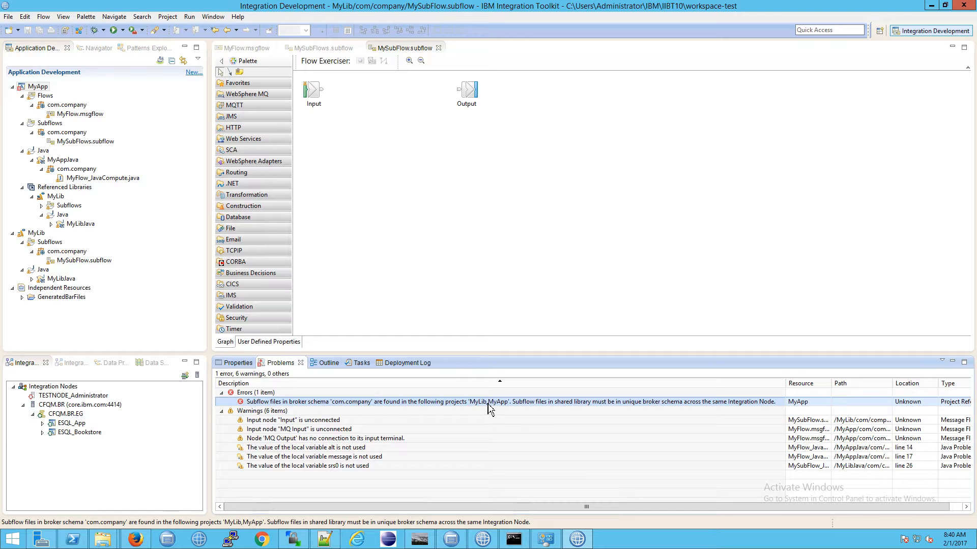
{"action": "mouse_move", "coordinate": [535, 409]}
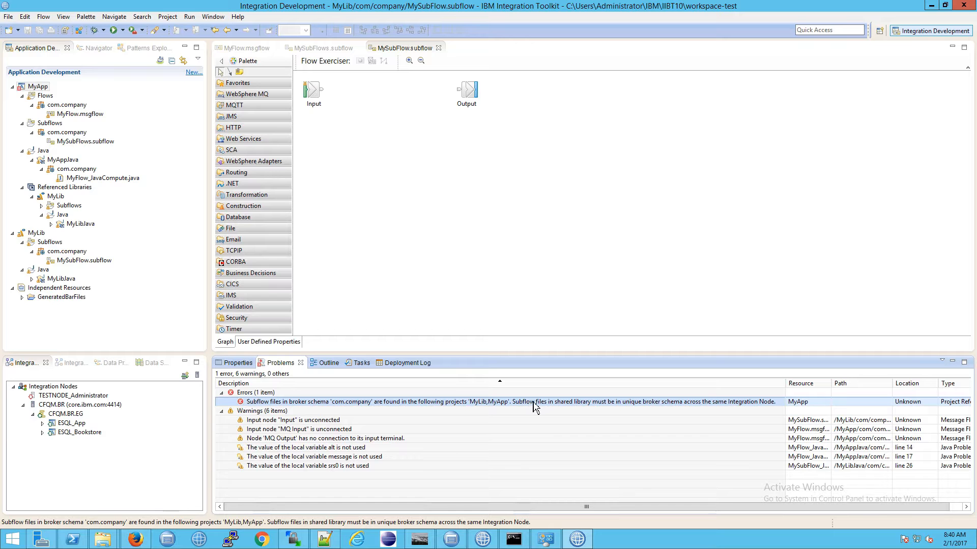
{"action": "mouse_move", "coordinate": [622, 408]}
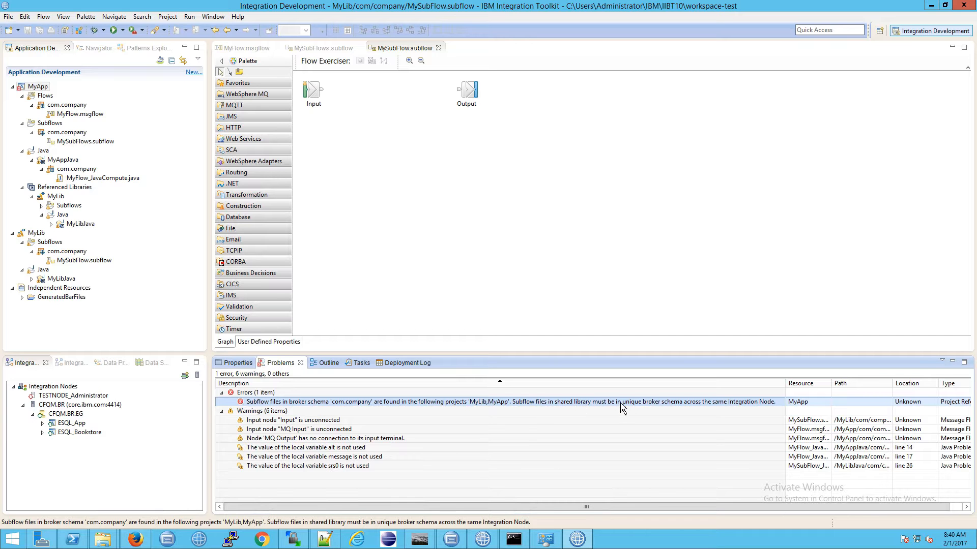
{"action": "mouse_move", "coordinate": [660, 413]}
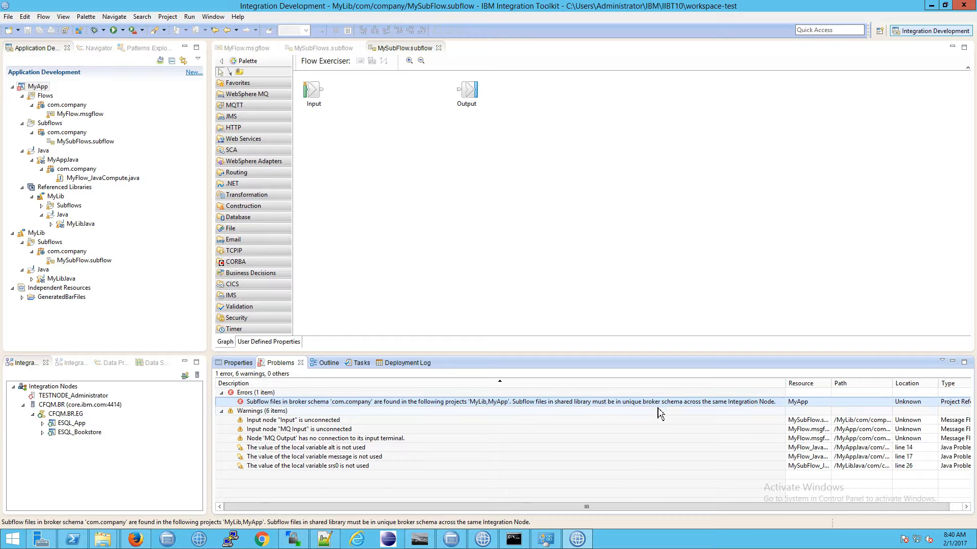
{"action": "mouse_move", "coordinate": [644, 409]}
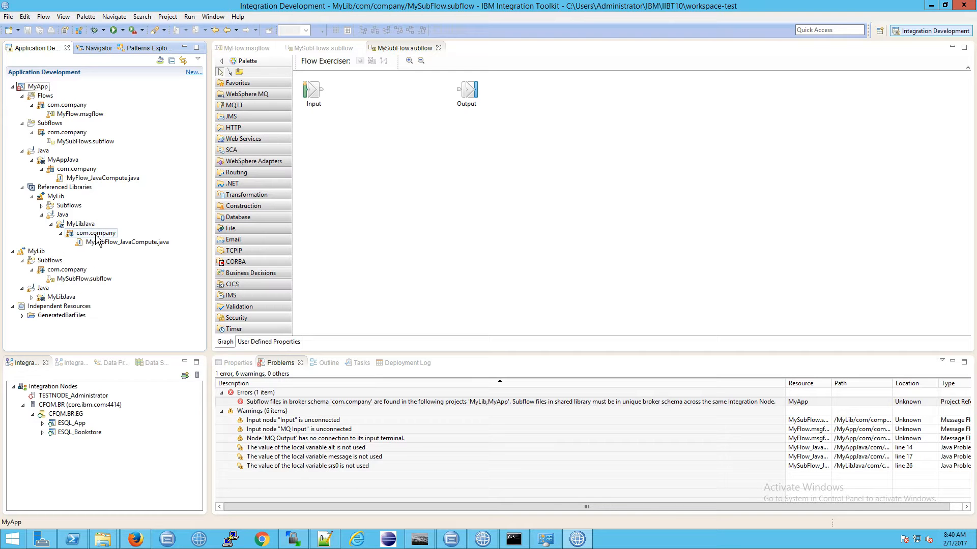
{"action": "left_click", "coordinate": [96, 233]}
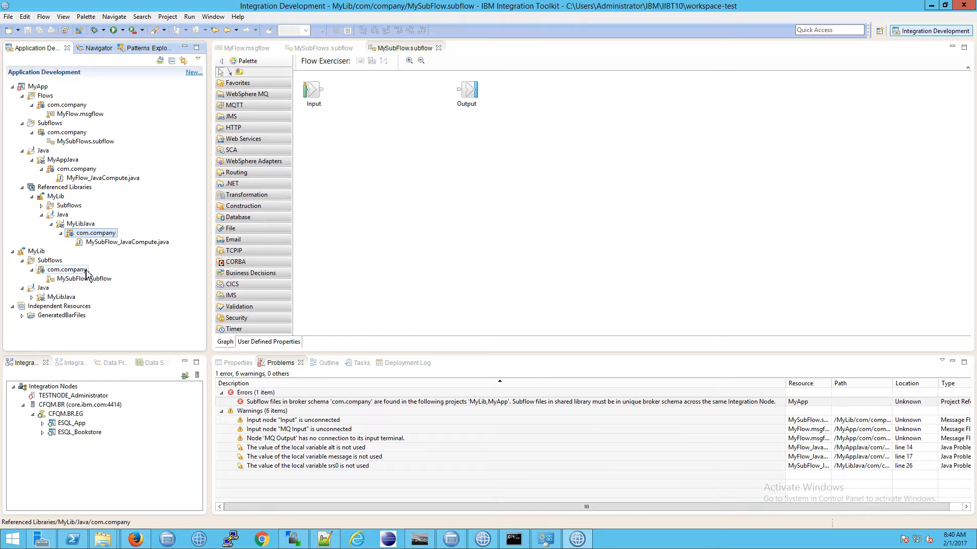
Compare MyLib's Java com.company package with its Subflows com.company schema
{"action": "left_click", "coordinate": [67, 270]}
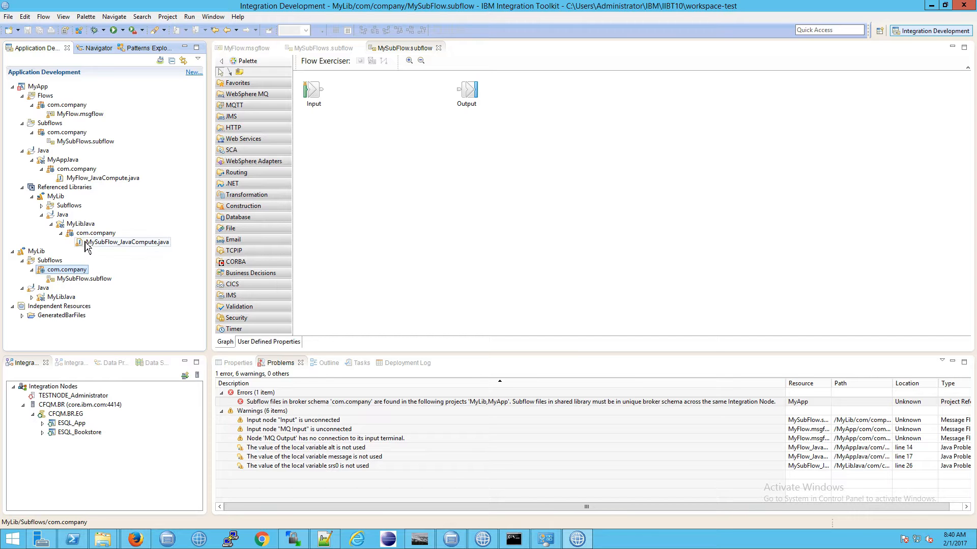
{"action": "left_click", "coordinate": [95, 232]}
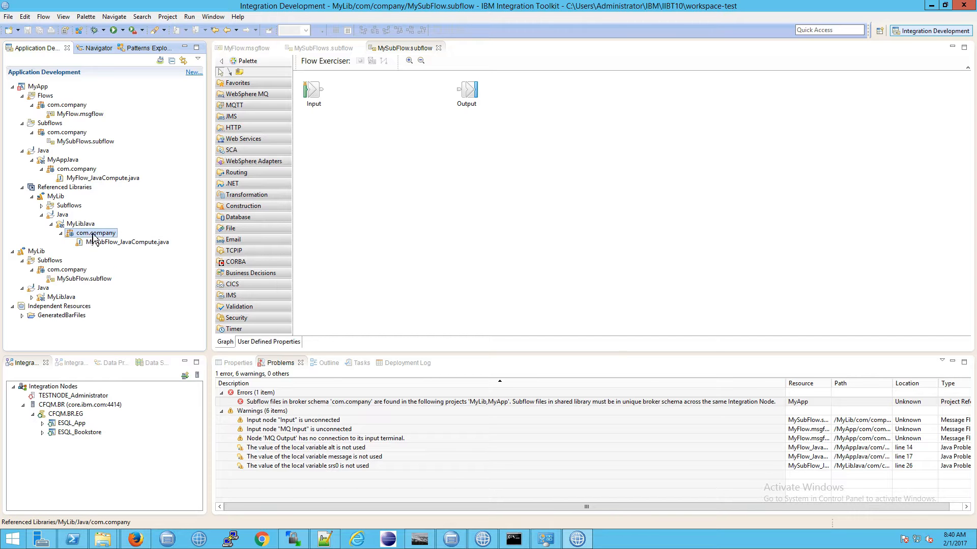
{"action": "mouse_move", "coordinate": [99, 242]}
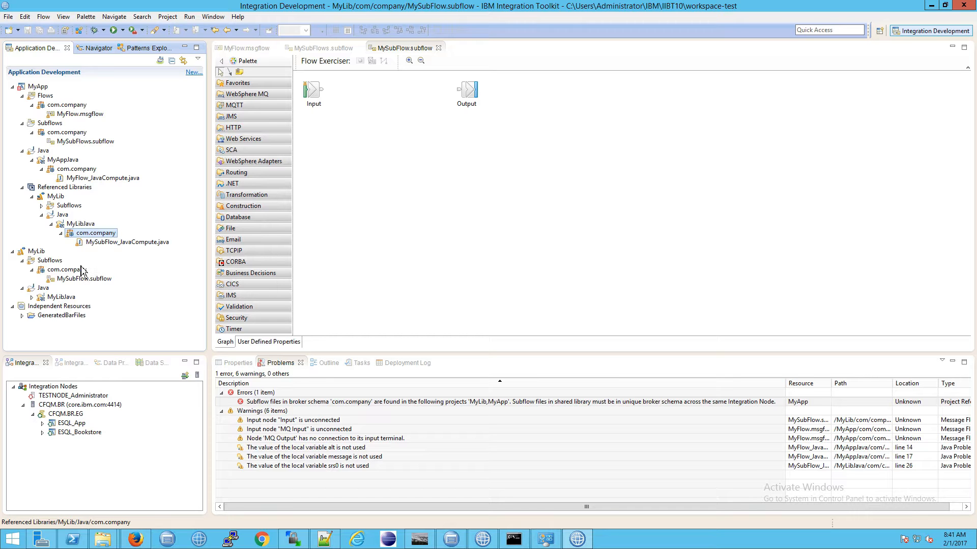
{"action": "left_click", "coordinate": [64, 269]}
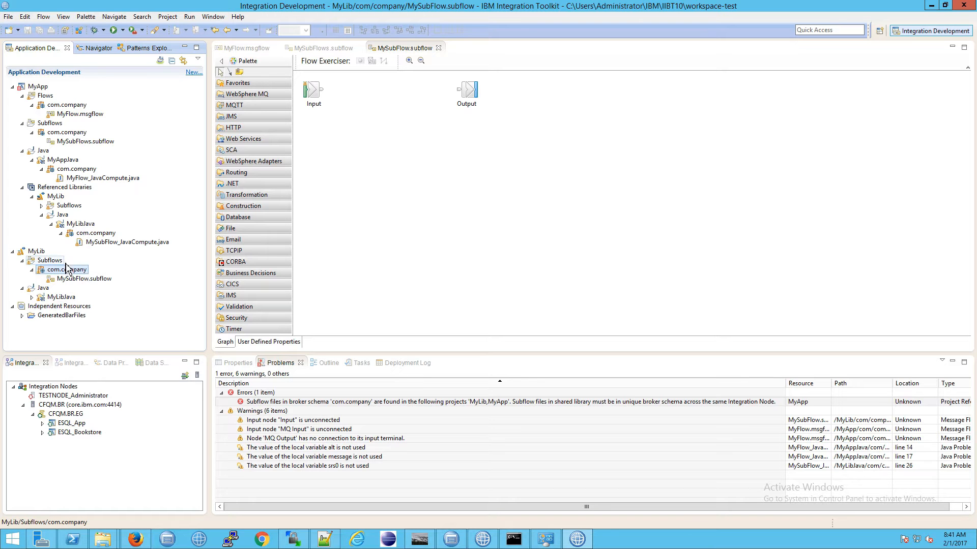
Create broker schema com.company.lib in MyLib and acknowledge the success confirmation
{"action": "right_click", "coordinate": [63, 268]}
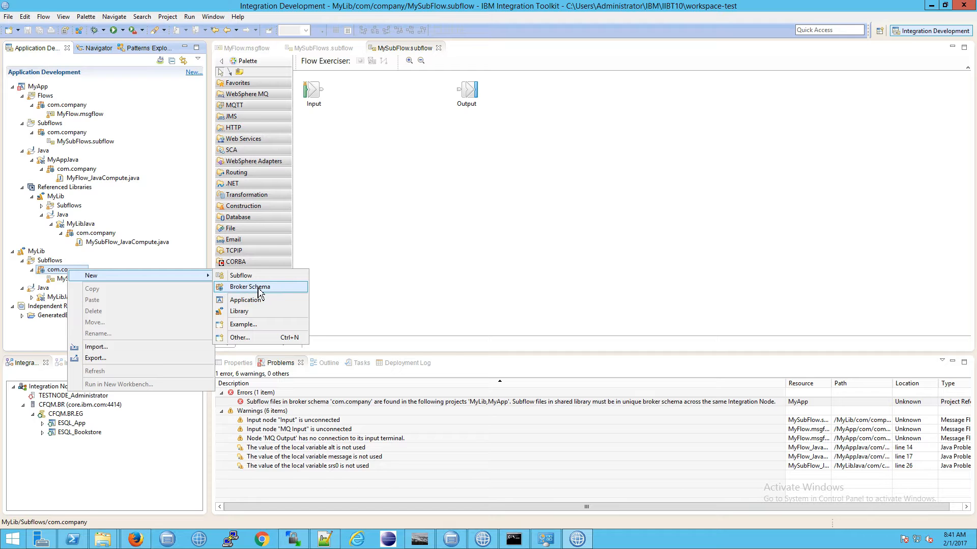
{"action": "left_click", "coordinate": [251, 287]}
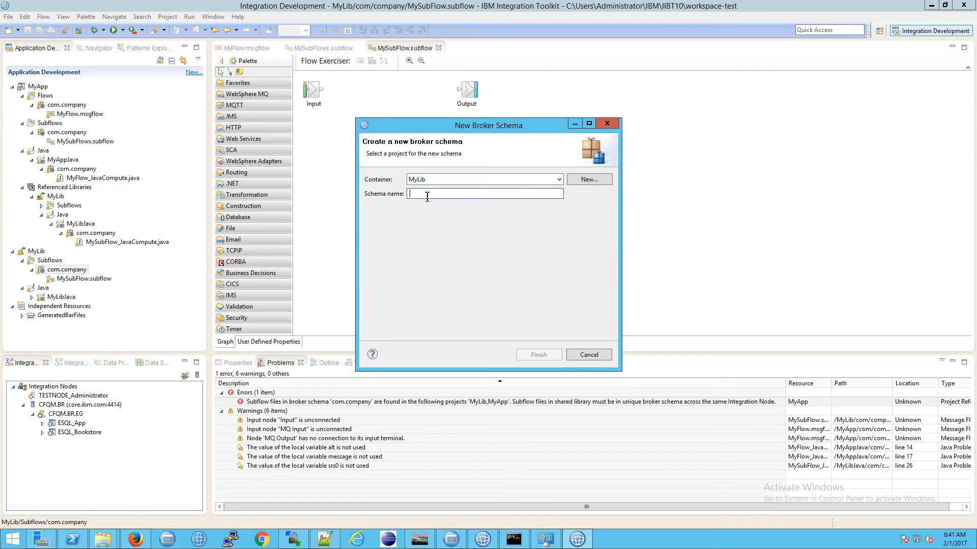
{"action": "mouse_move", "coordinate": [429, 197]}
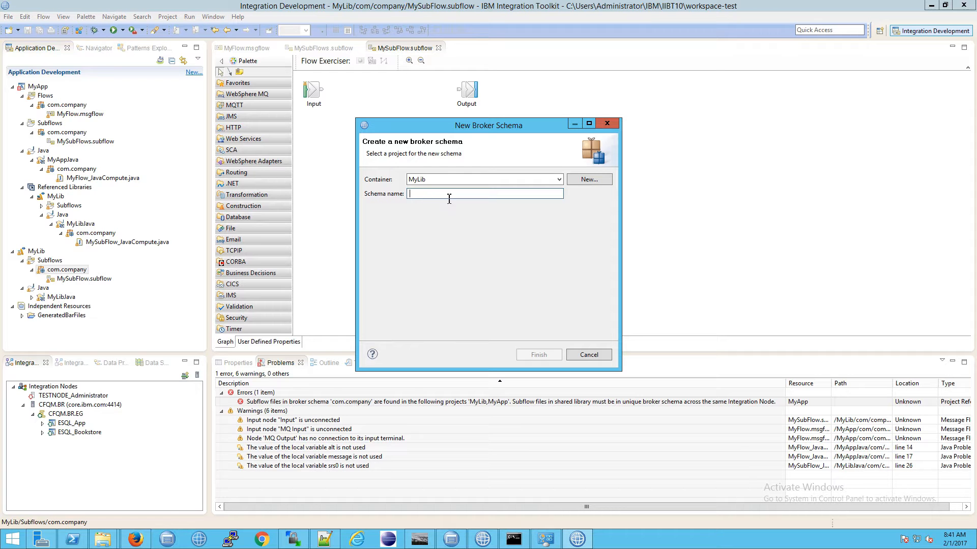
{"action": "type", "text": "com.company.lib"}
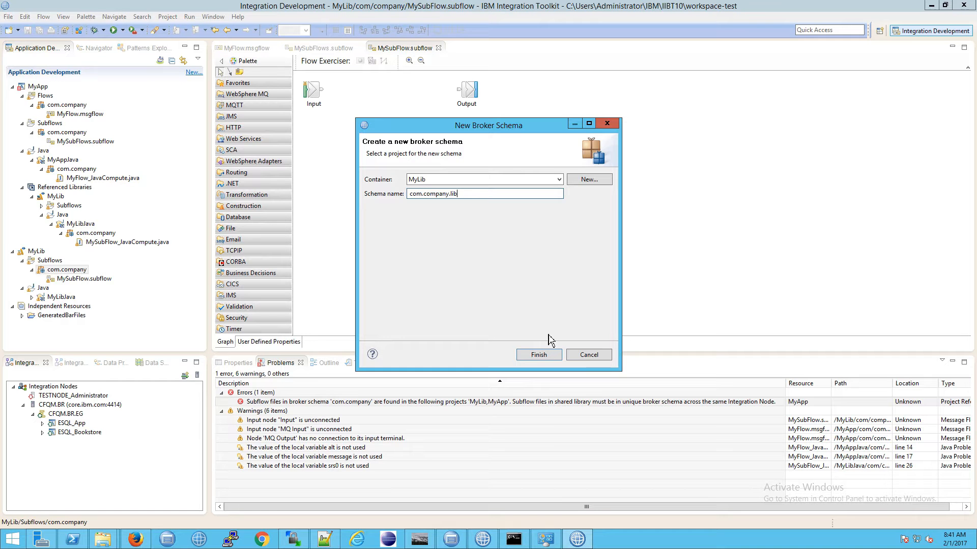
{"action": "left_click", "coordinate": [539, 354]}
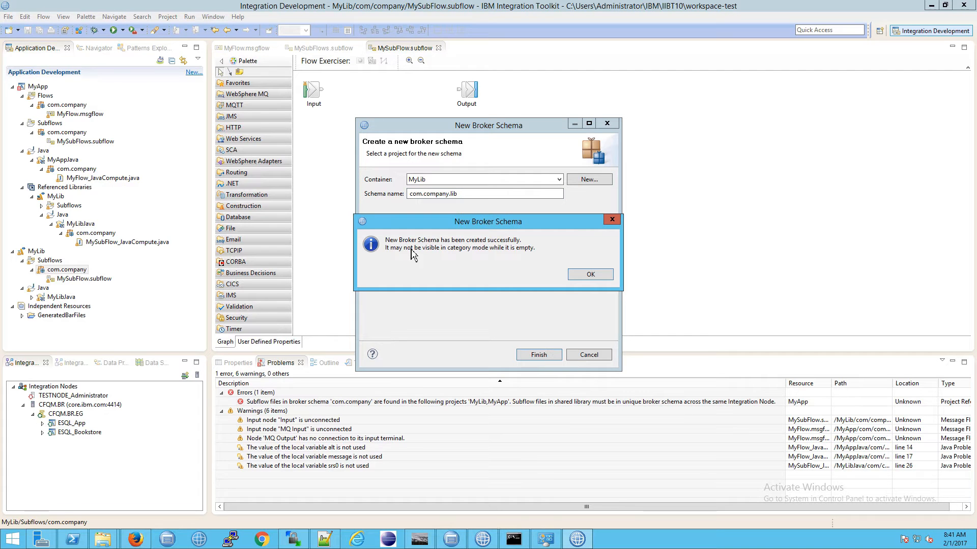
{"action": "mouse_move", "coordinate": [437, 257]}
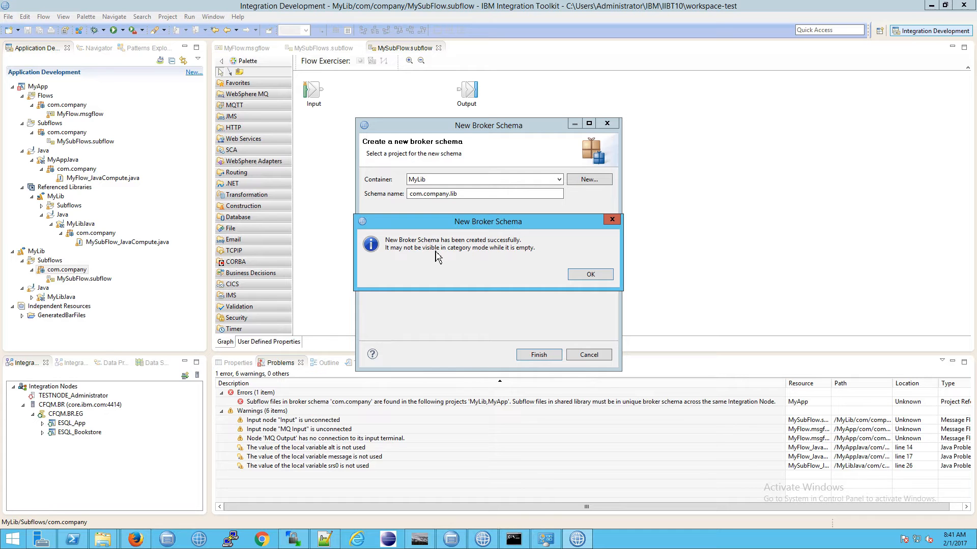
{"action": "mouse_move", "coordinate": [489, 258]}
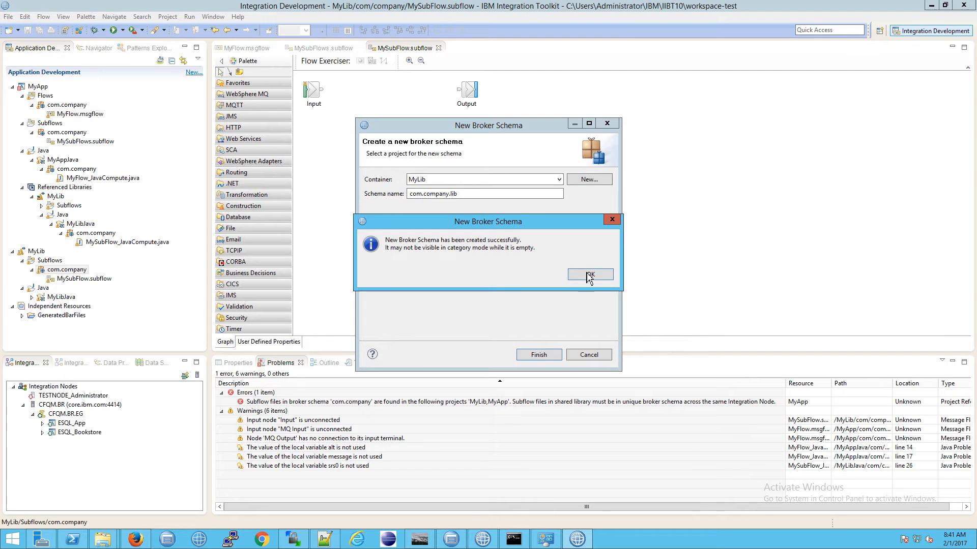
{"action": "left_click", "coordinate": [590, 274]}
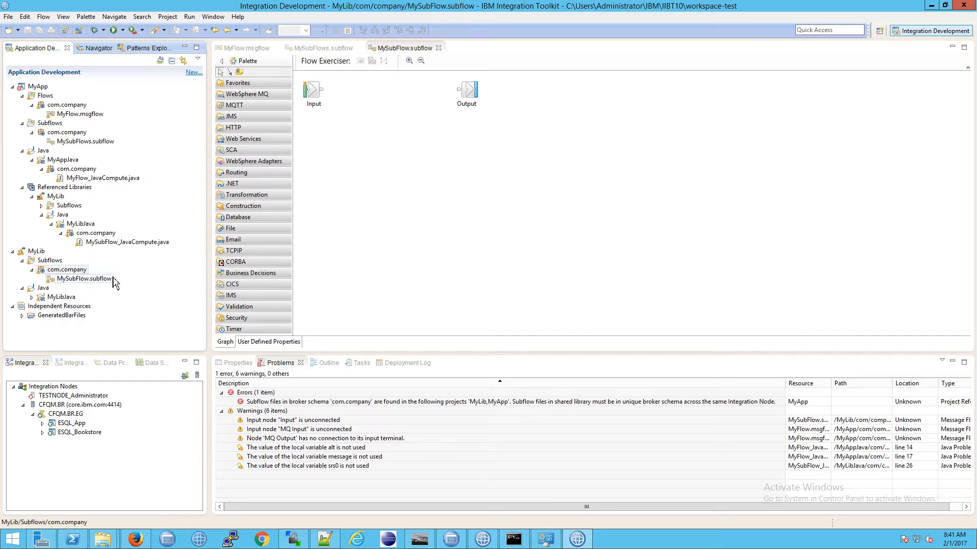
Create subflow MySubFlow in MyLib under schema com.company.lib2
{"action": "left_click", "coordinate": [63, 269]}
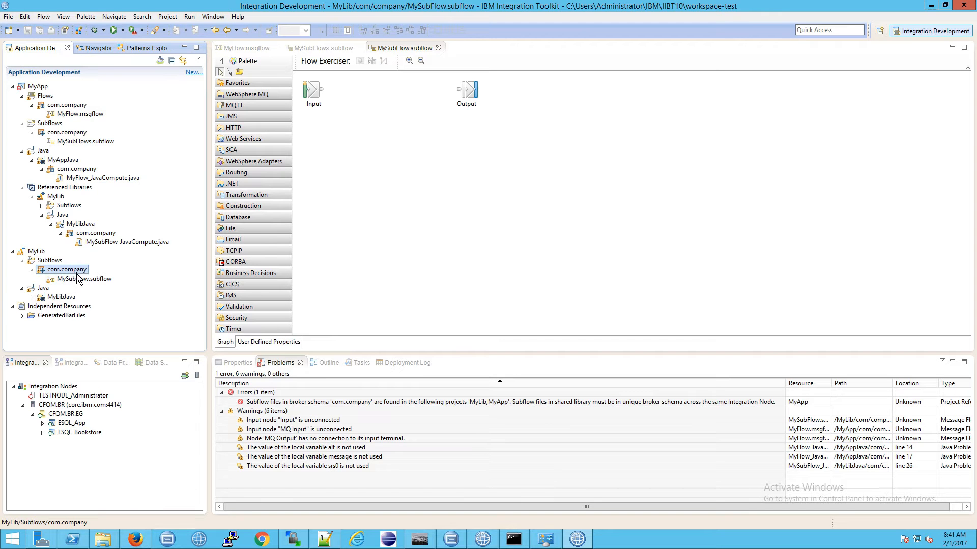
{"action": "mouse_move", "coordinate": [81, 278]}
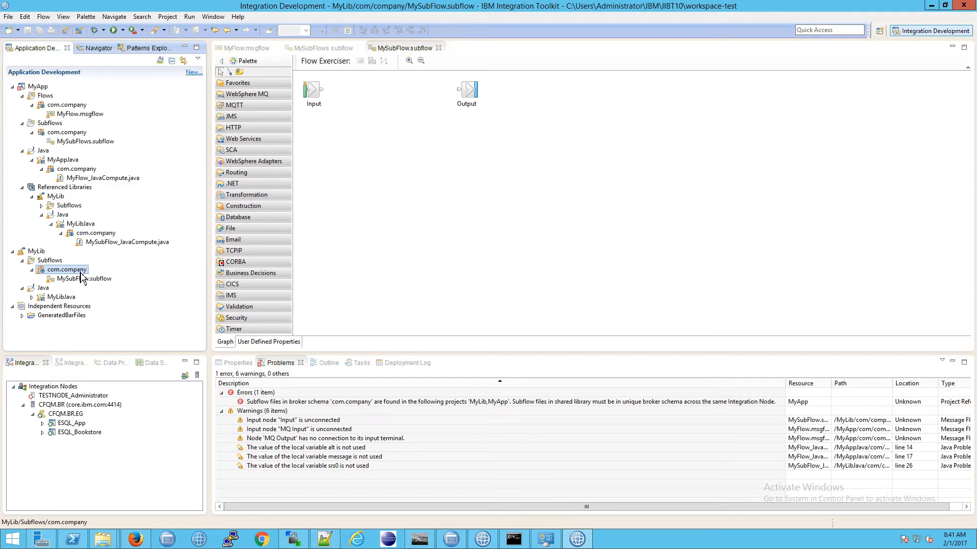
{"action": "right_click", "coordinate": [57, 269]}
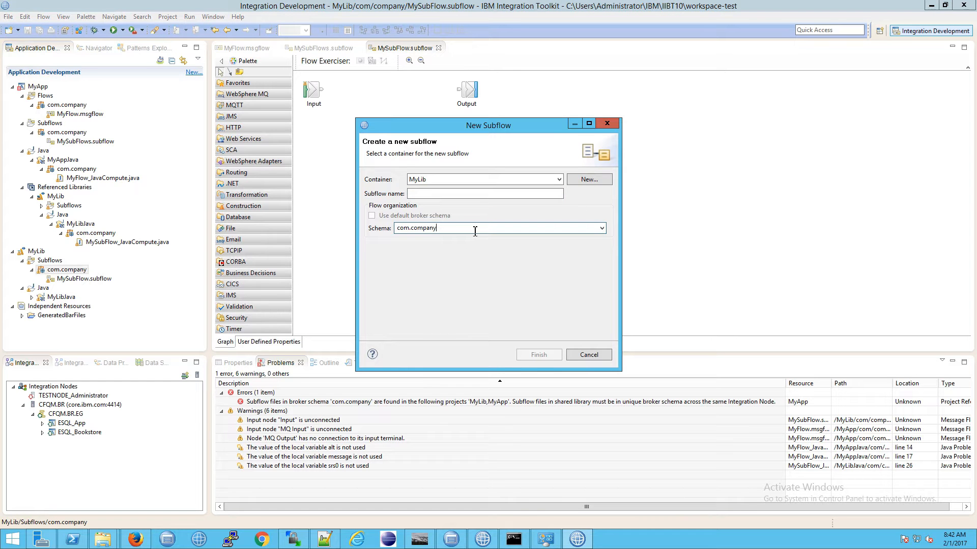
{"action": "type", "text": ".lib2"}
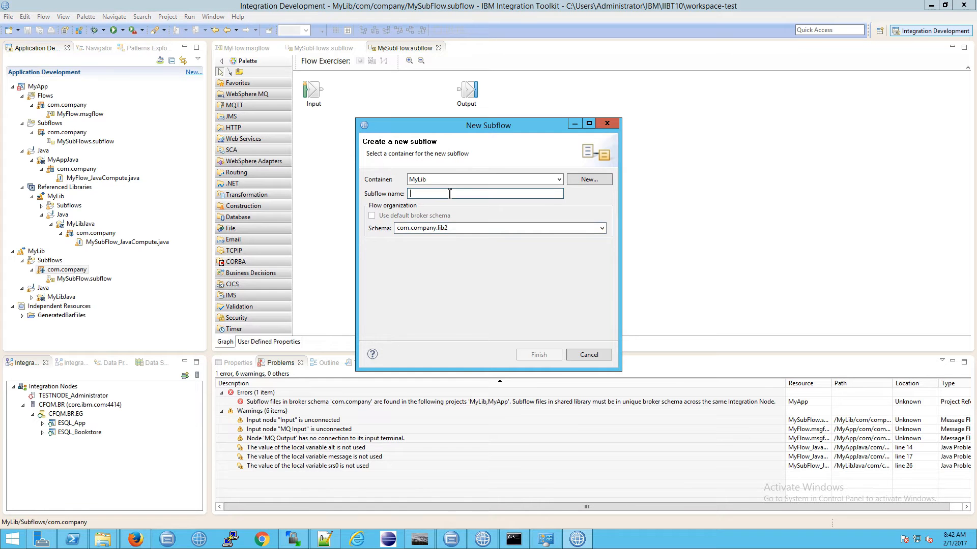
{"action": "type", "text": "MyF"}
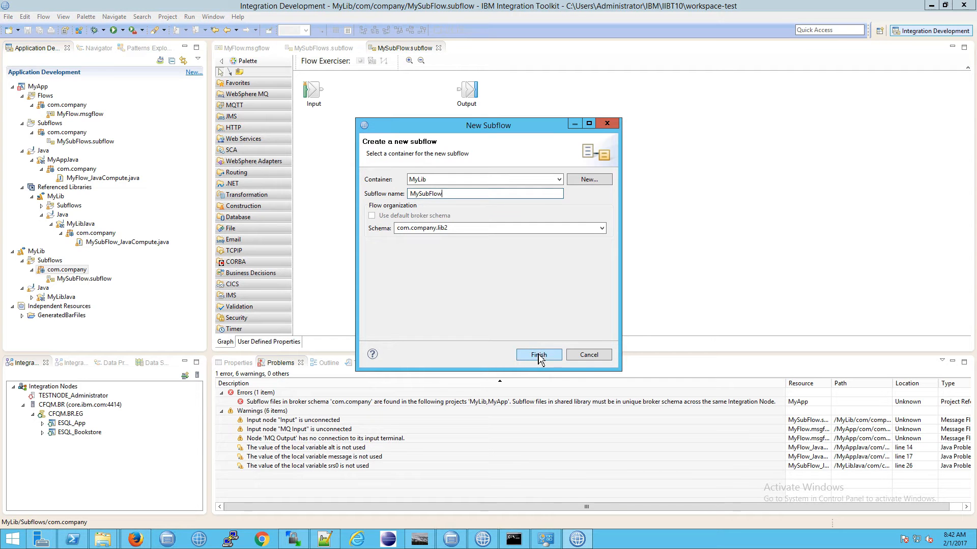
{"action": "left_click", "coordinate": [539, 354]}
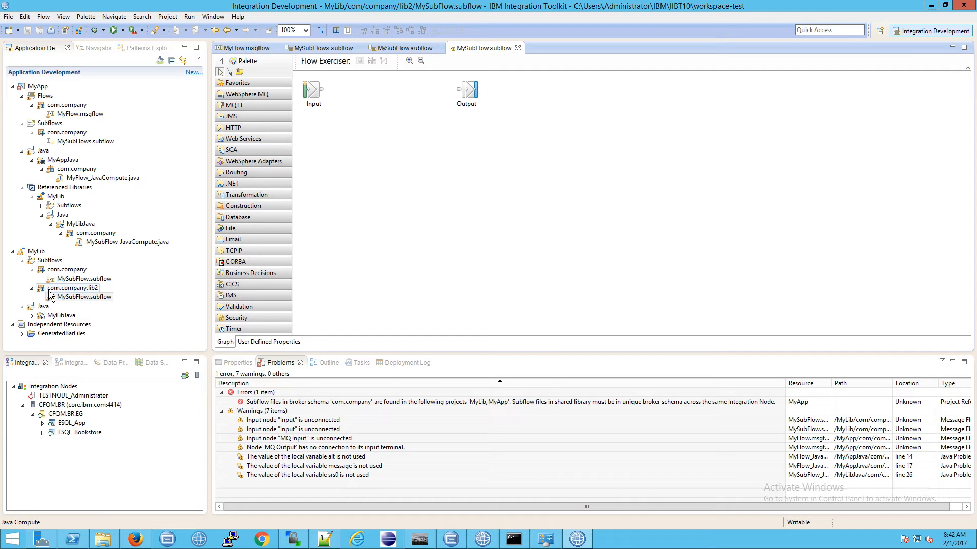
Select the new subflow under com.company.lib2 and bring up its actions
{"action": "left_click", "coordinate": [83, 297]}
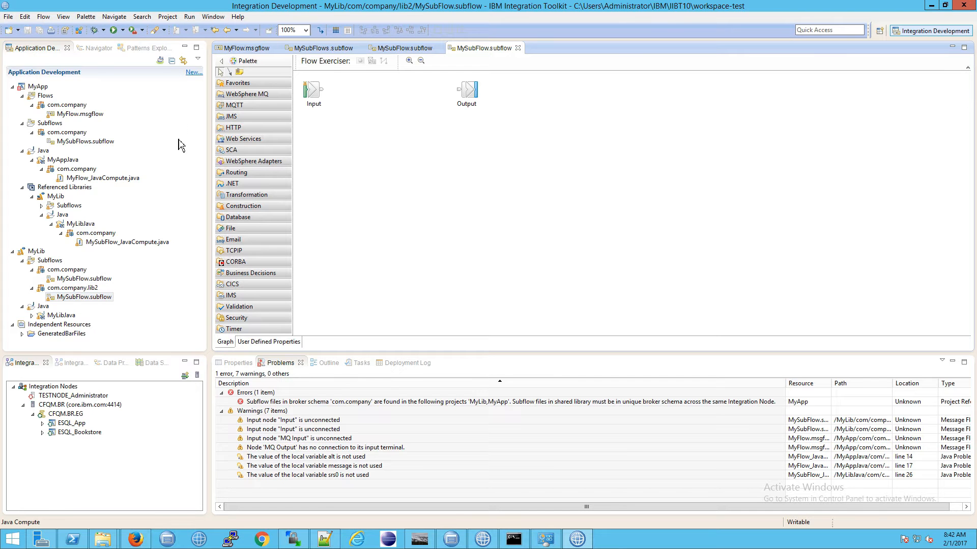
{"action": "left_click", "coordinate": [83, 297]}
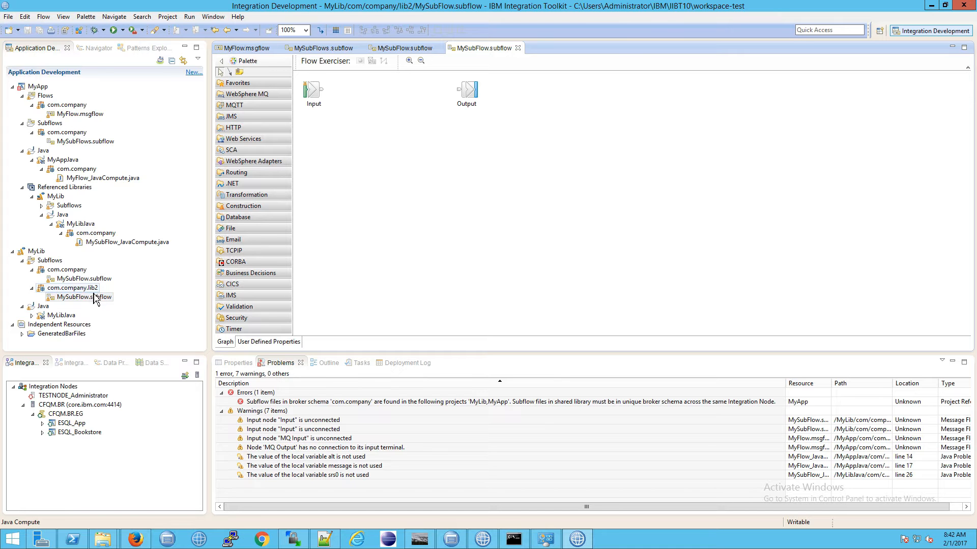
{"action": "left_click", "coordinate": [83, 297]}
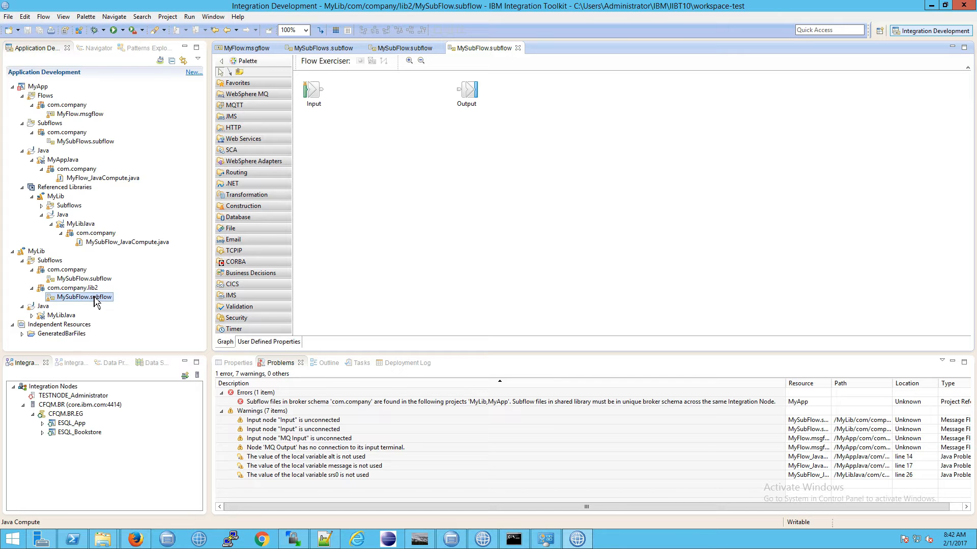
{"action": "right_click", "coordinate": [83, 298]}
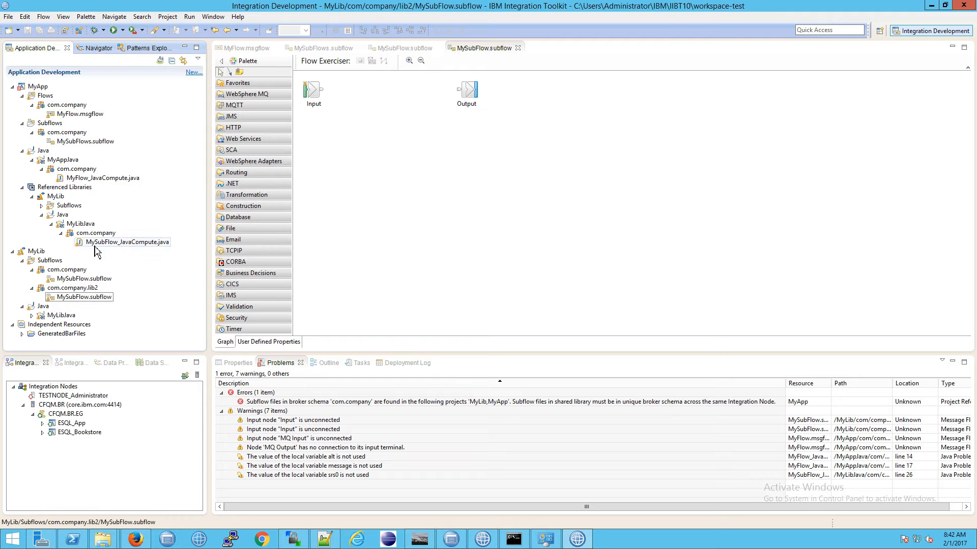
Create another MySubFlow subflow in container MyLib under schema com.company.lib
{"action": "left_click", "coordinate": [193, 71]}
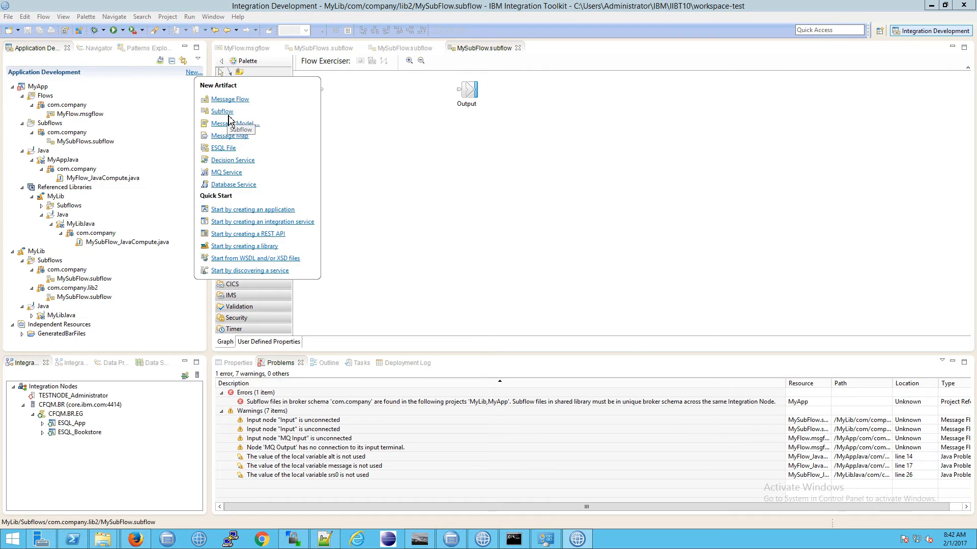
{"action": "left_click", "coordinate": [222, 111]}
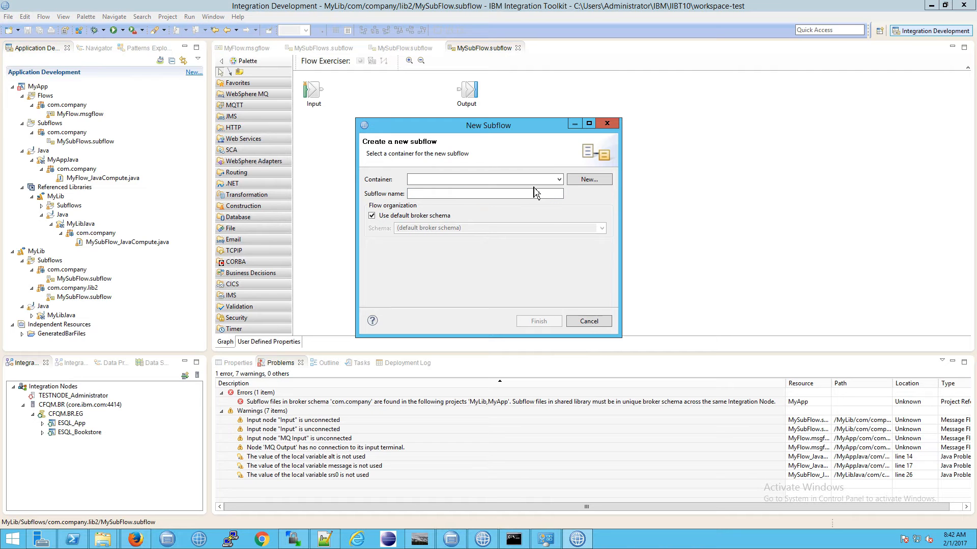
{"action": "left_click", "coordinate": [557, 179]}
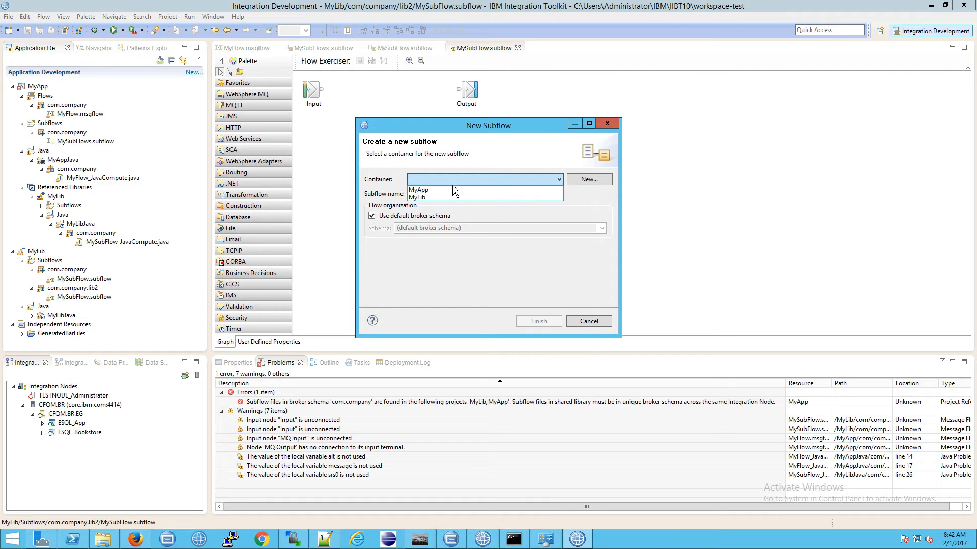
{"action": "left_click", "coordinate": [417, 198]}
{"action": "type", "text": "com"}
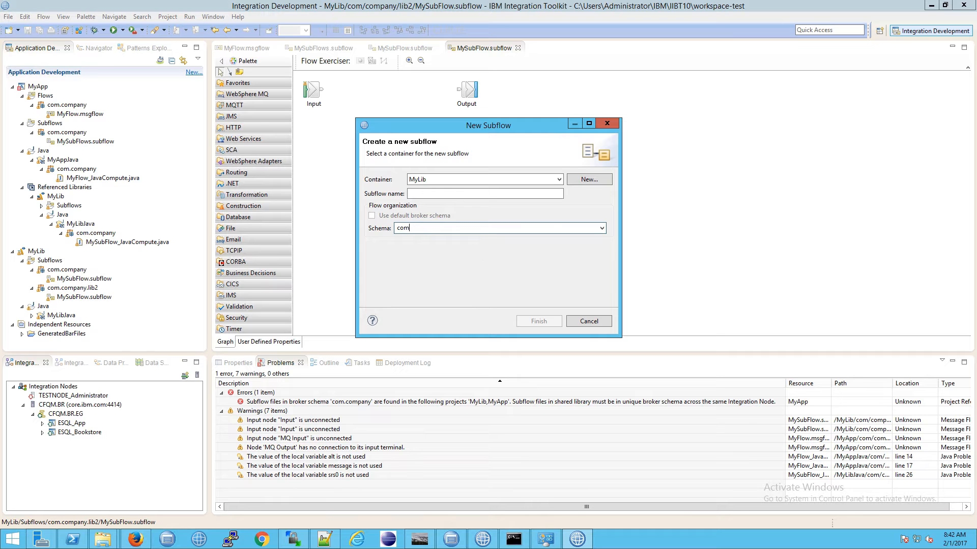
{"action": "type", "text": ".company.lib"}
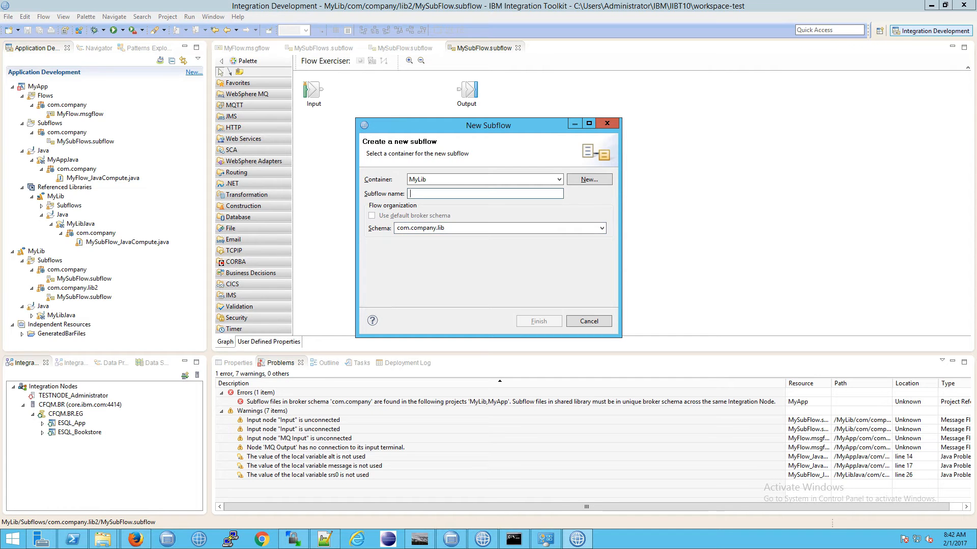
{"action": "type", "text": "MySub"}
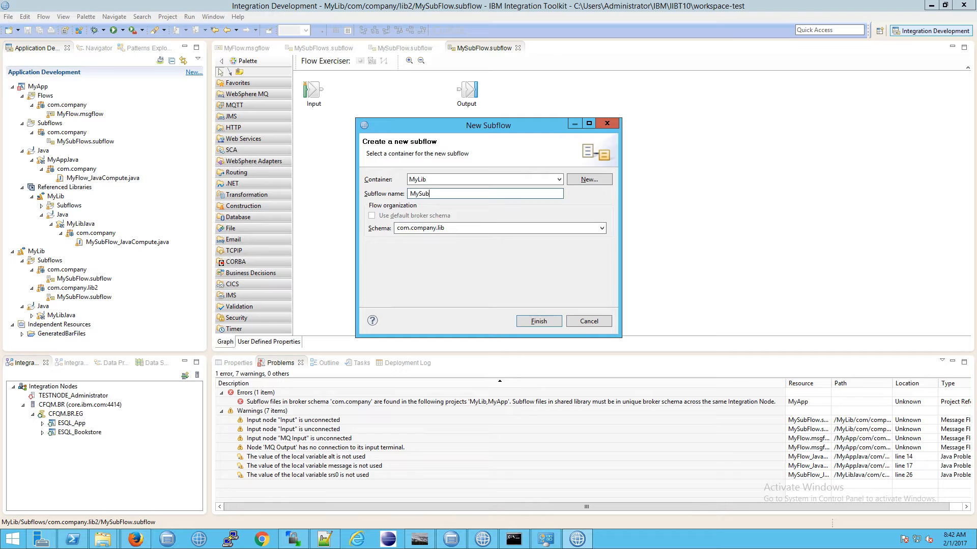
{"action": "left_click", "coordinate": [539, 321]}
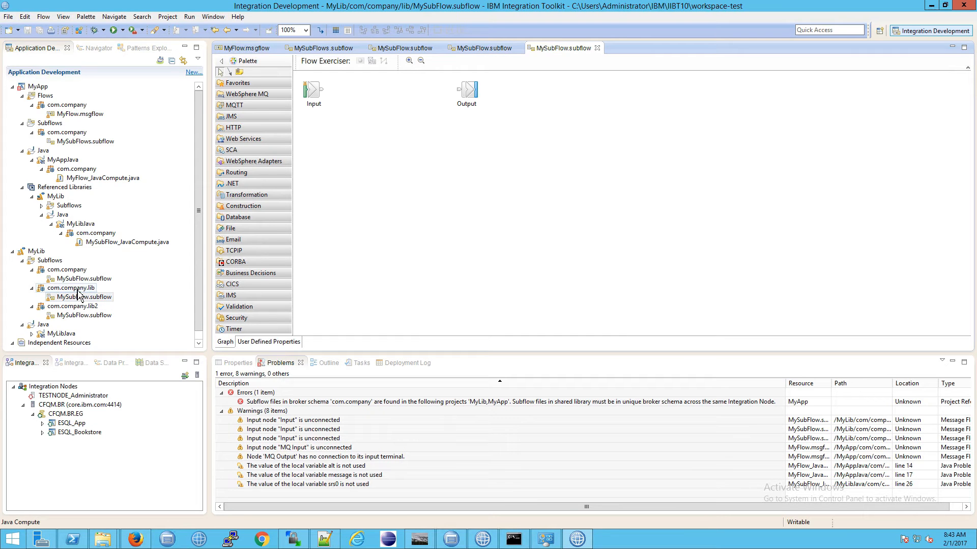
Review the subflows under com.company, com.company.lib and com.company.lib2 in MyLib
{"action": "left_click", "coordinate": [84, 297]}
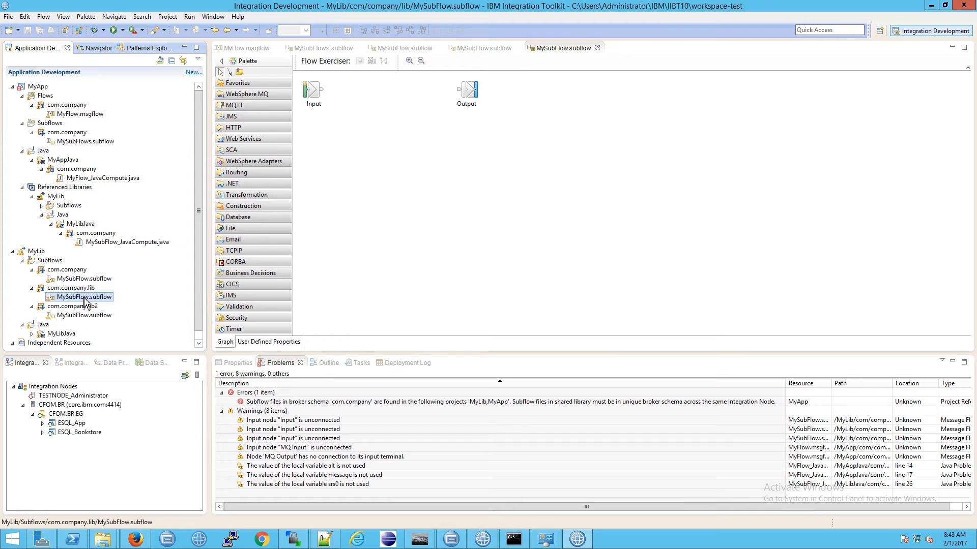
{"action": "left_click", "coordinate": [83, 315]}
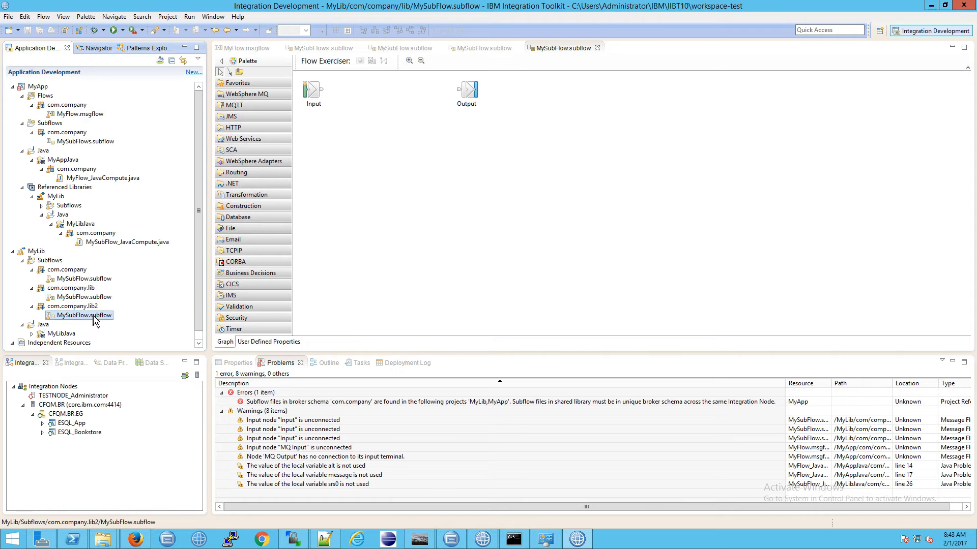
{"action": "left_click", "coordinate": [68, 306]}
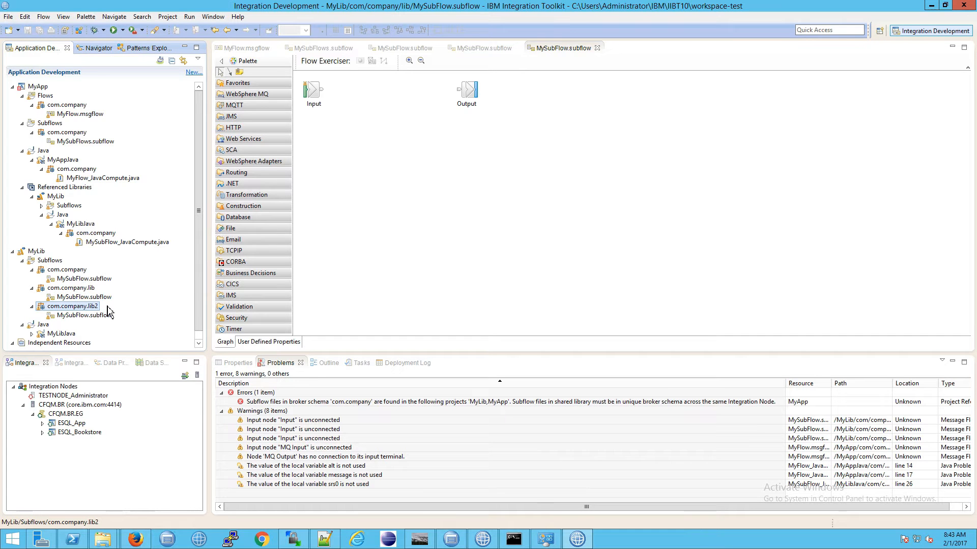
{"action": "left_click", "coordinate": [67, 270]}
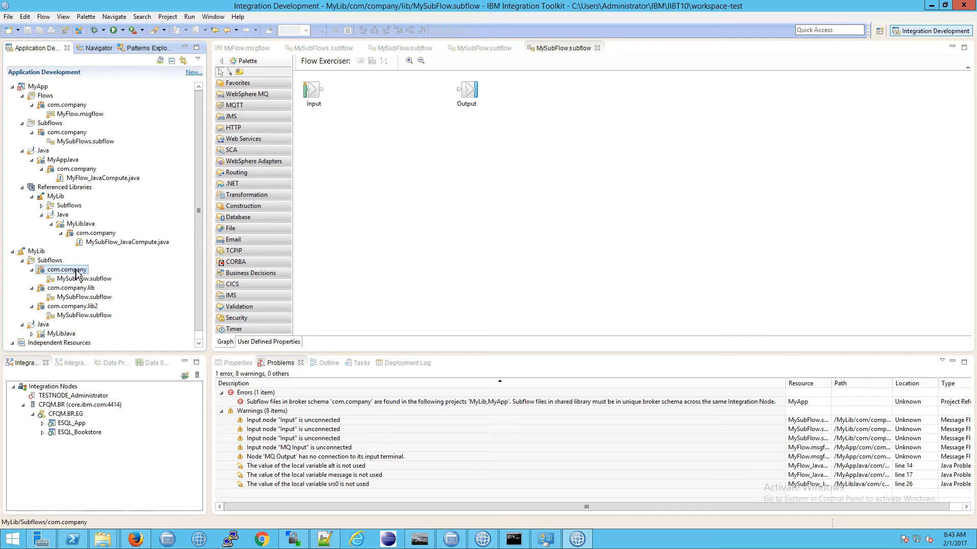
{"action": "right_click", "coordinate": [63, 269]}
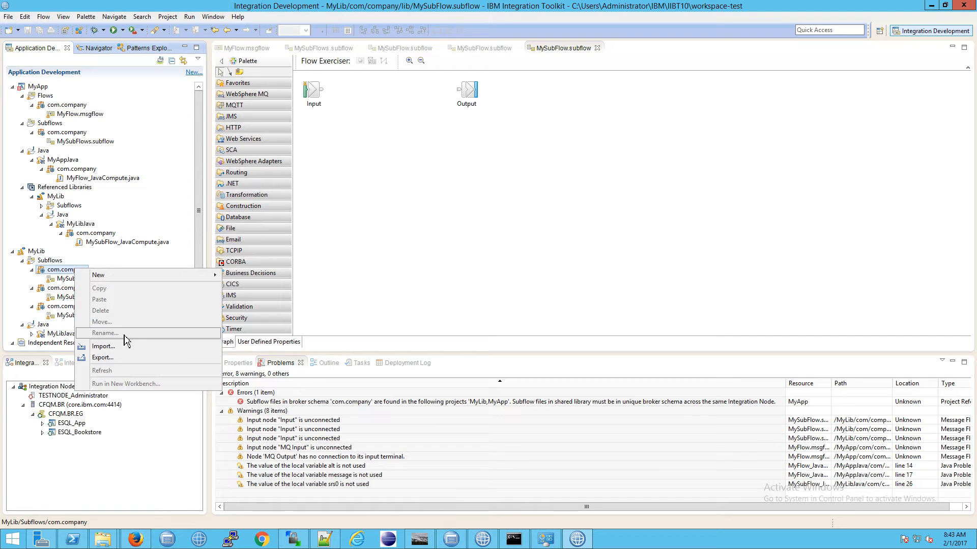
{"action": "mouse_move", "coordinate": [127, 336]}
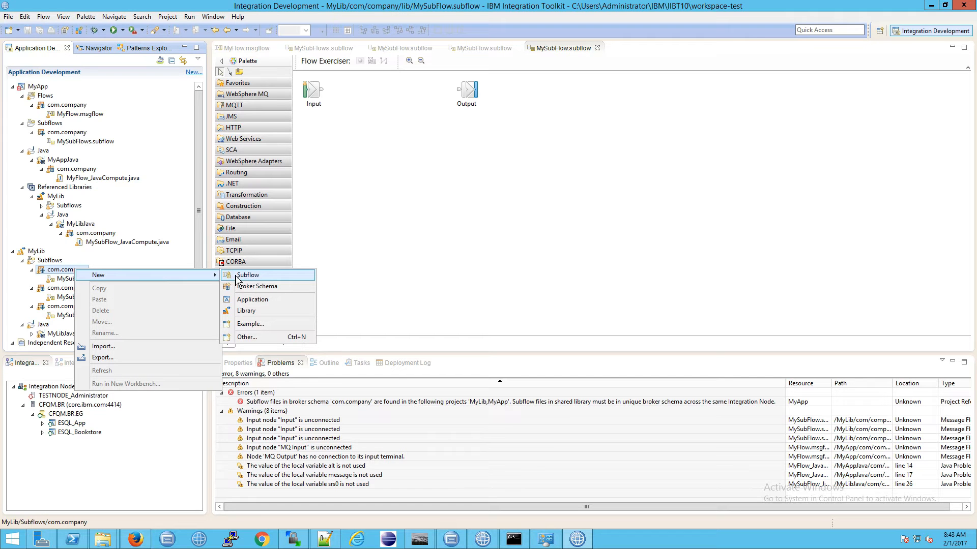
{"action": "mouse_move", "coordinate": [258, 279]}
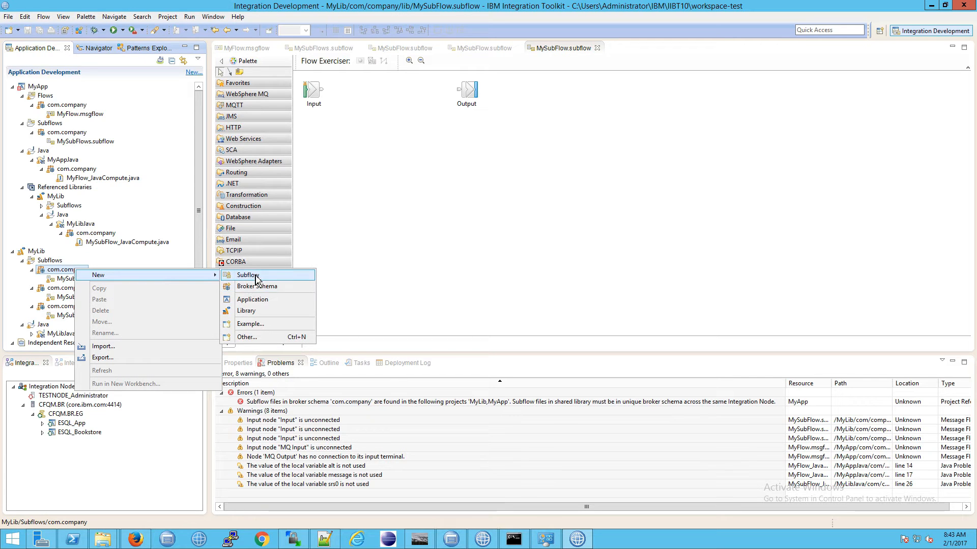
{"action": "mouse_move", "coordinate": [273, 287]}
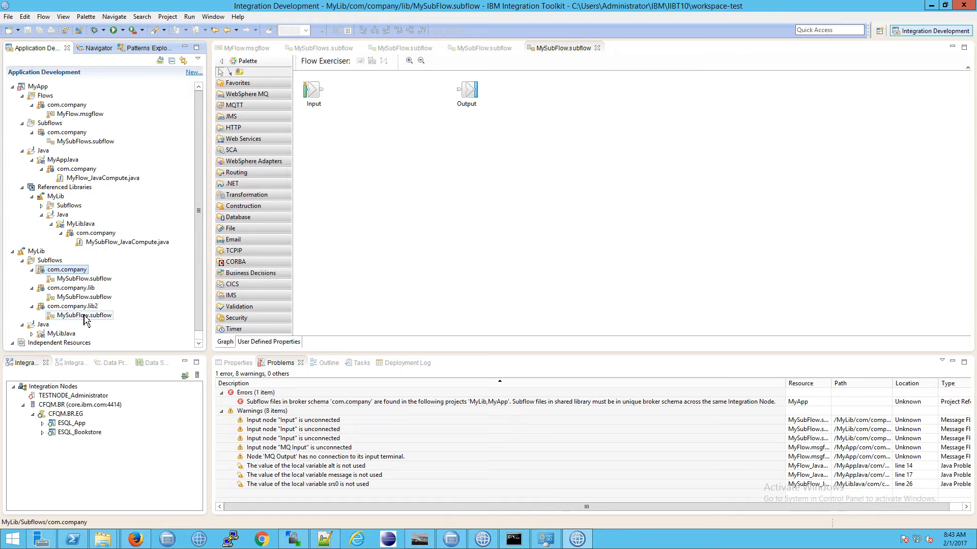
Delete the lib2 copy of MySubFlow.subflow from MyLib
{"action": "right_click", "coordinate": [83, 315]}
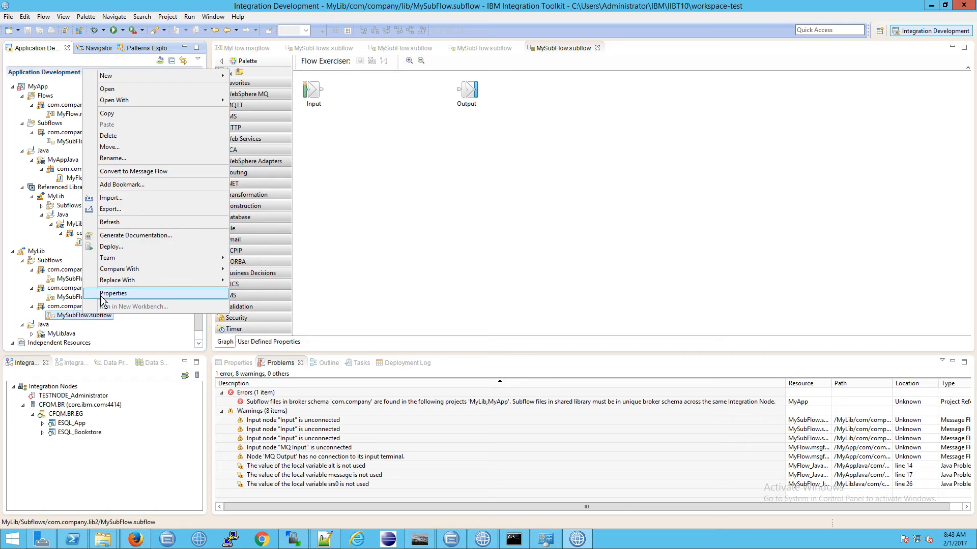
{"action": "left_click", "coordinate": [108, 136]}
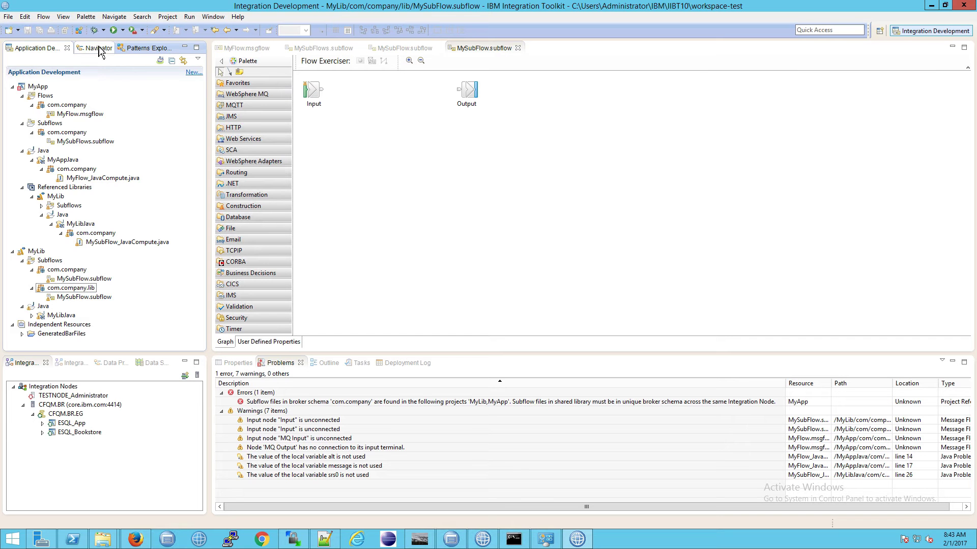
In Navigator, delete the leftover lib2 folder under MyLib/com/company from disk
{"action": "left_click", "coordinate": [94, 48]}
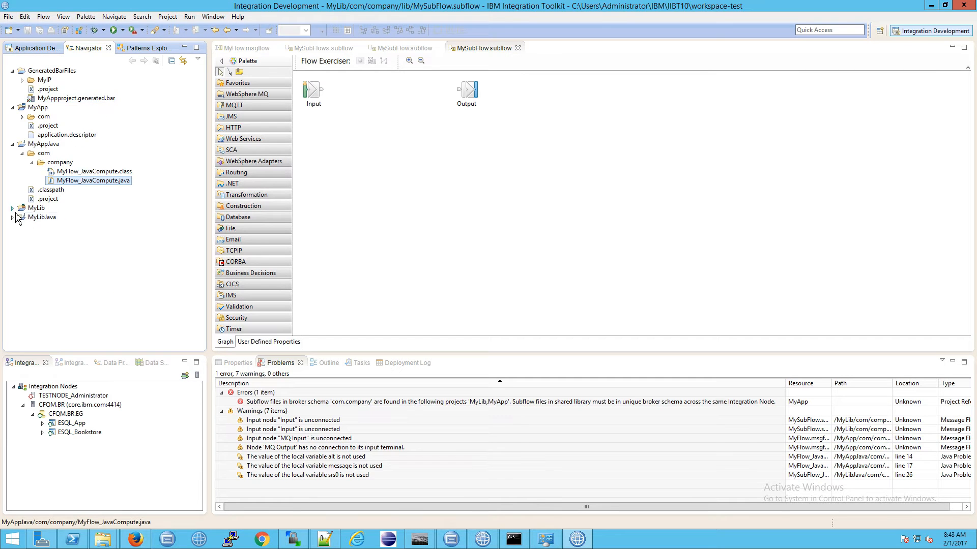
{"action": "left_click", "coordinate": [12, 208]}
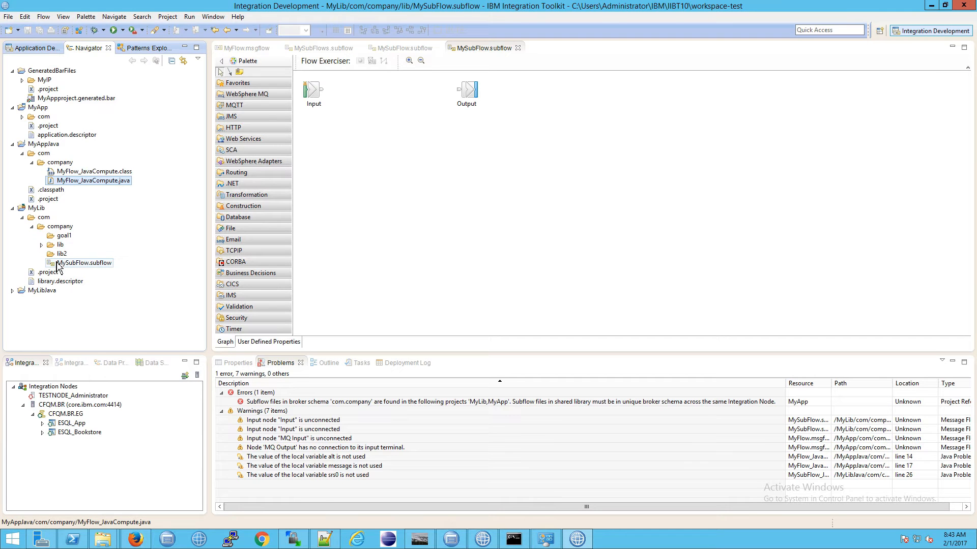
{"action": "right_click", "coordinate": [83, 263]}
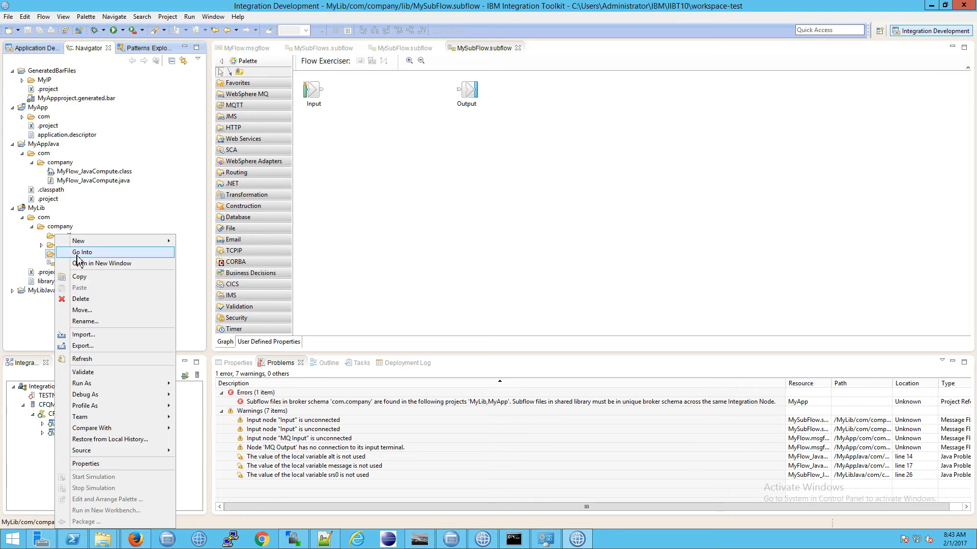
{"action": "left_click", "coordinate": [81, 299]}
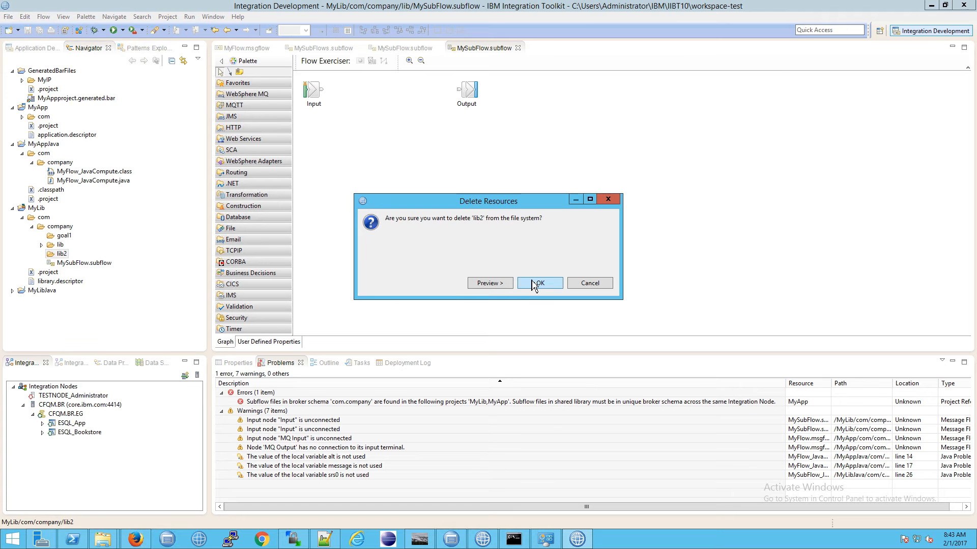
{"action": "left_click", "coordinate": [539, 283]}
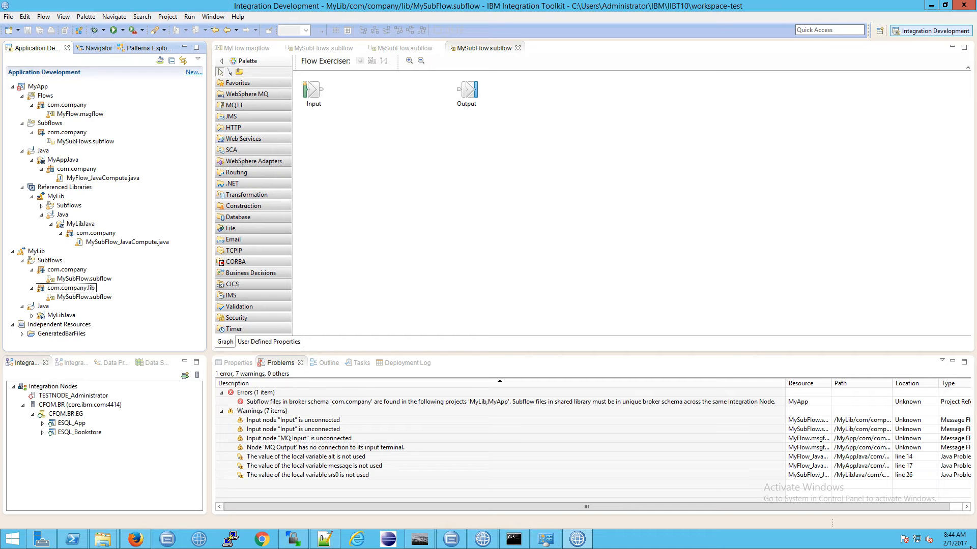
{"action": "mouse_move", "coordinate": [631, 270]}
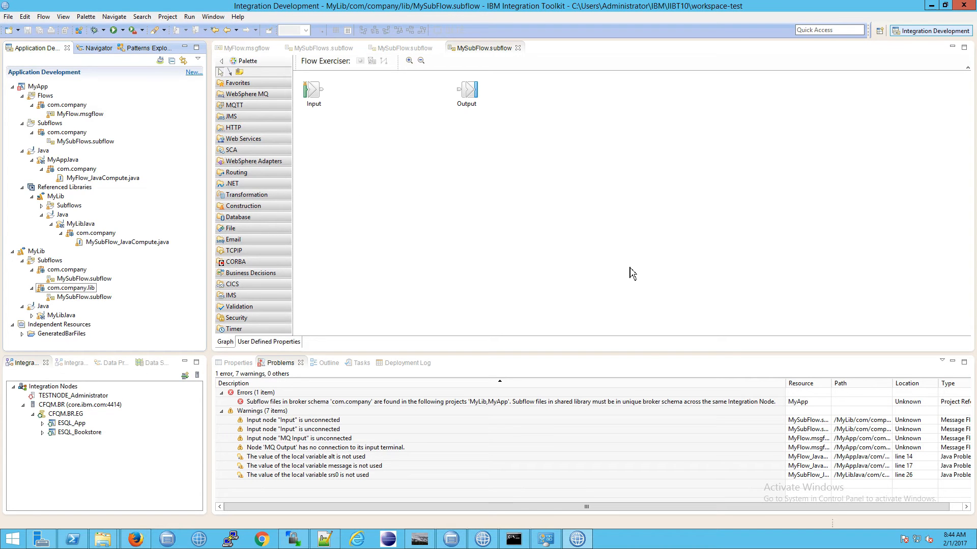
{"action": "left_click", "coordinate": [34, 86]}
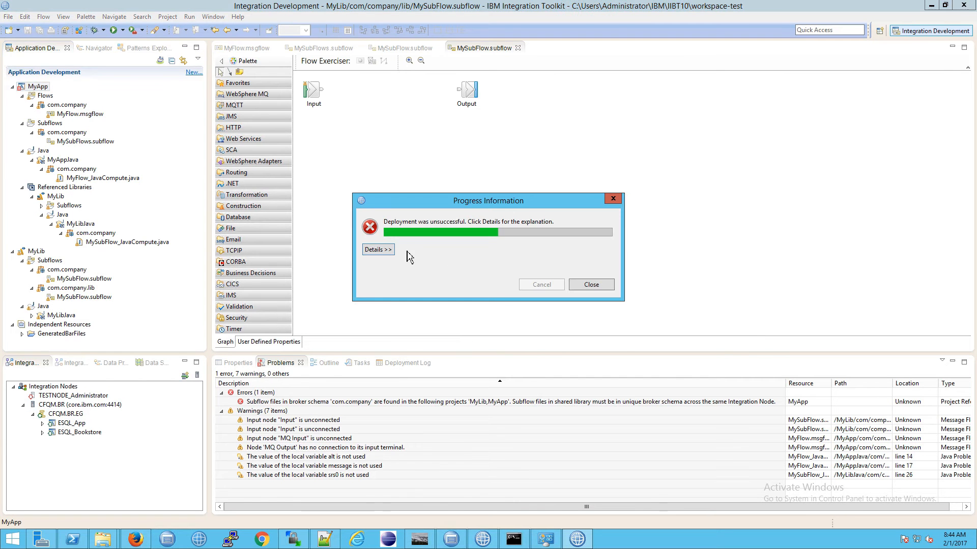
{"action": "left_click", "coordinate": [378, 249]}
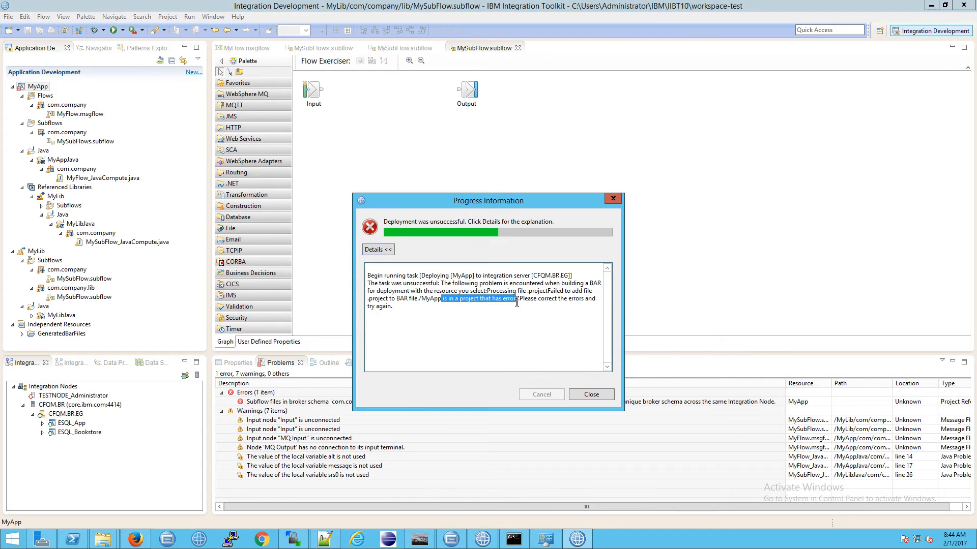
{"action": "left_click", "coordinate": [591, 394]}
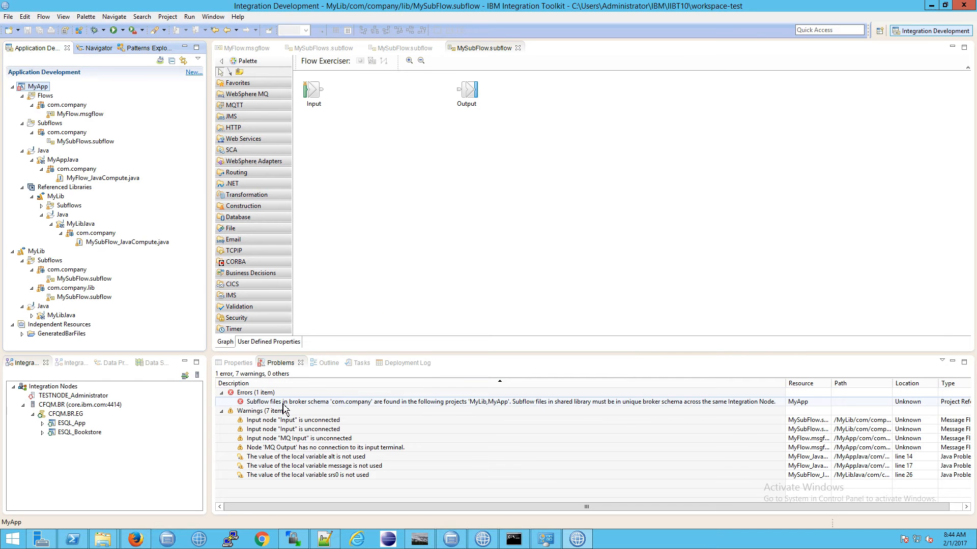
{"action": "left_click", "coordinate": [492, 402]}
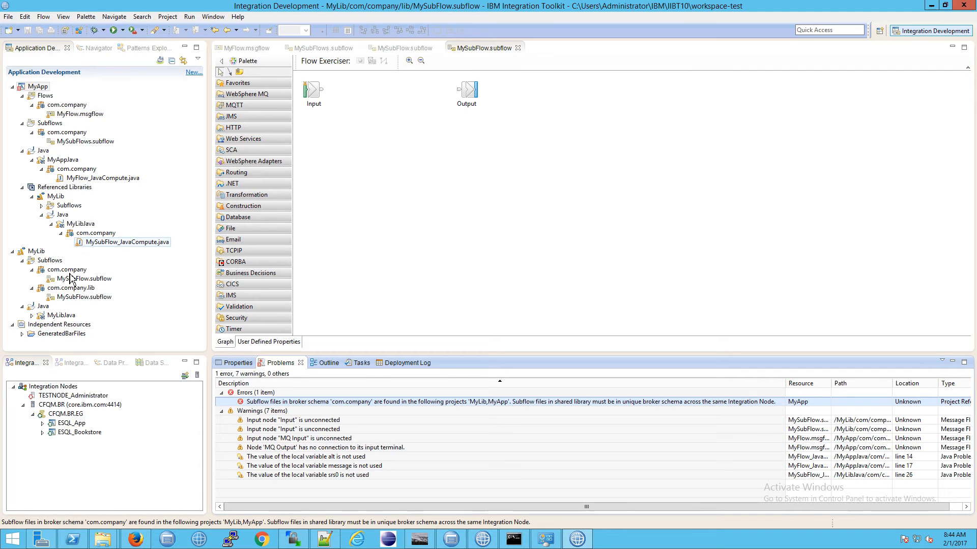
Locate MySubFlow.subflow in MyLib's com.company schema and view it in the editor
{"action": "left_click", "coordinate": [67, 268]}
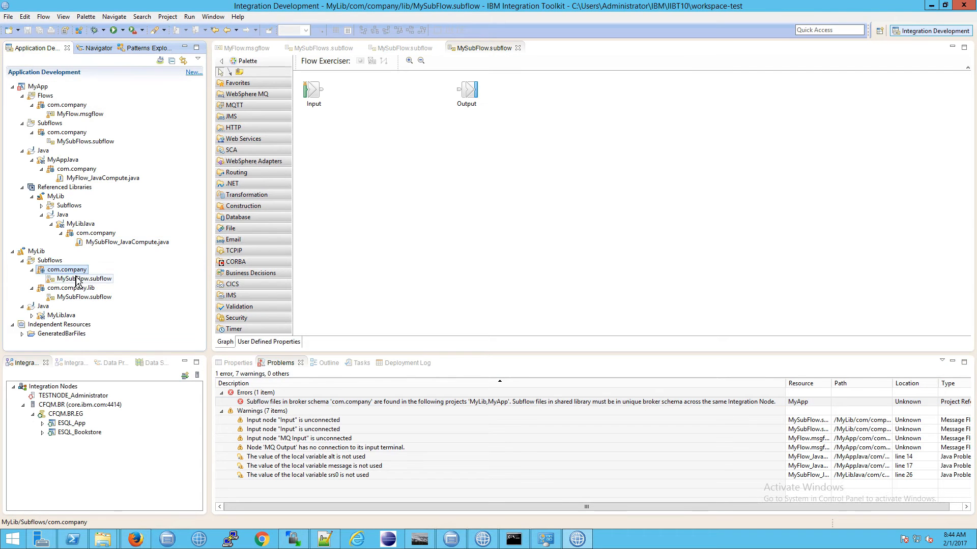
{"action": "left_click", "coordinate": [84, 277]}
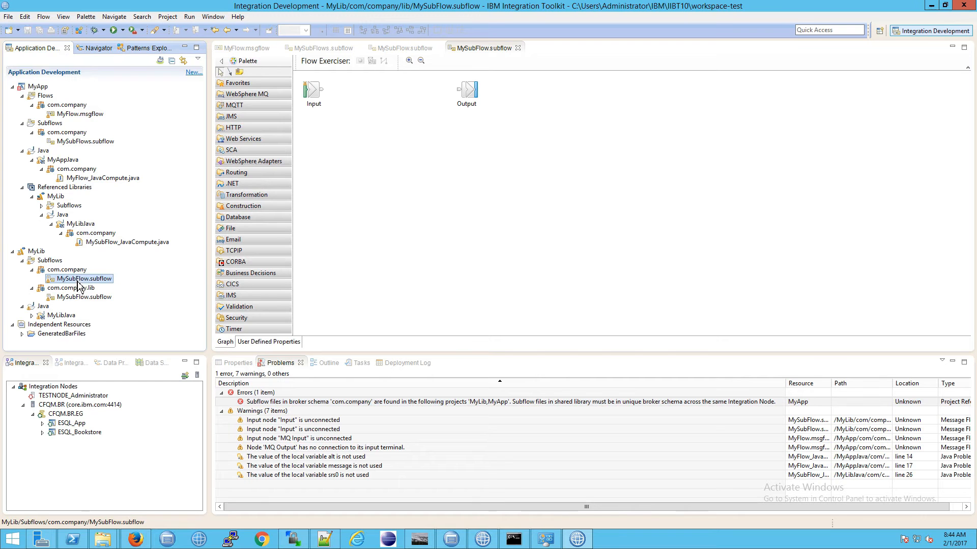
{"action": "left_click", "coordinate": [84, 297]}
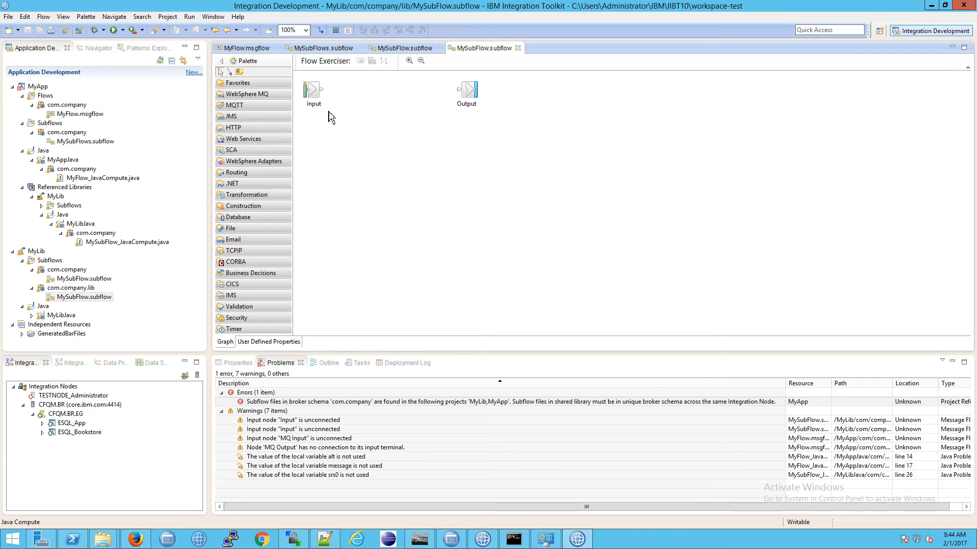
{"action": "left_click", "coordinate": [78, 279]}
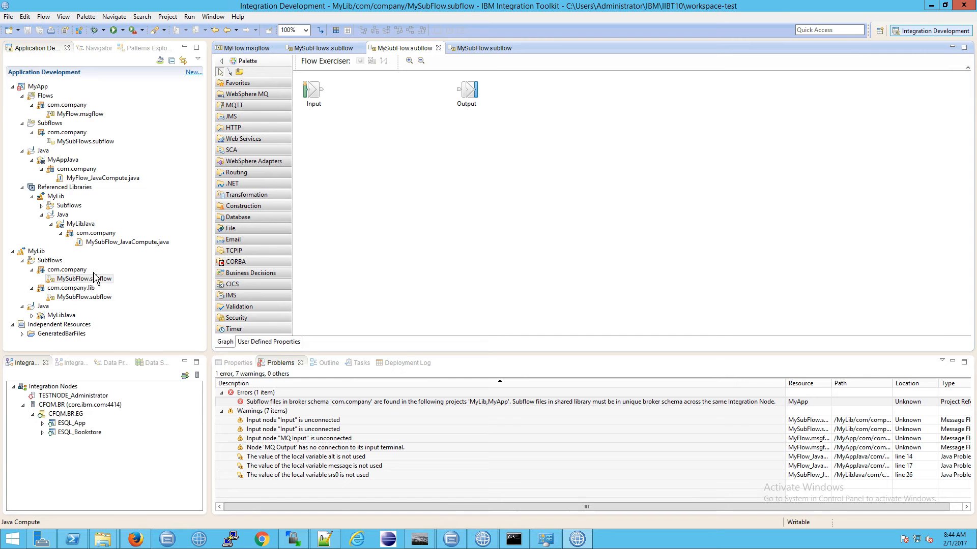
Delete MySubFlow.subflow from com.company, clearing the broker-schema error
{"action": "right_click", "coordinate": [77, 277]}
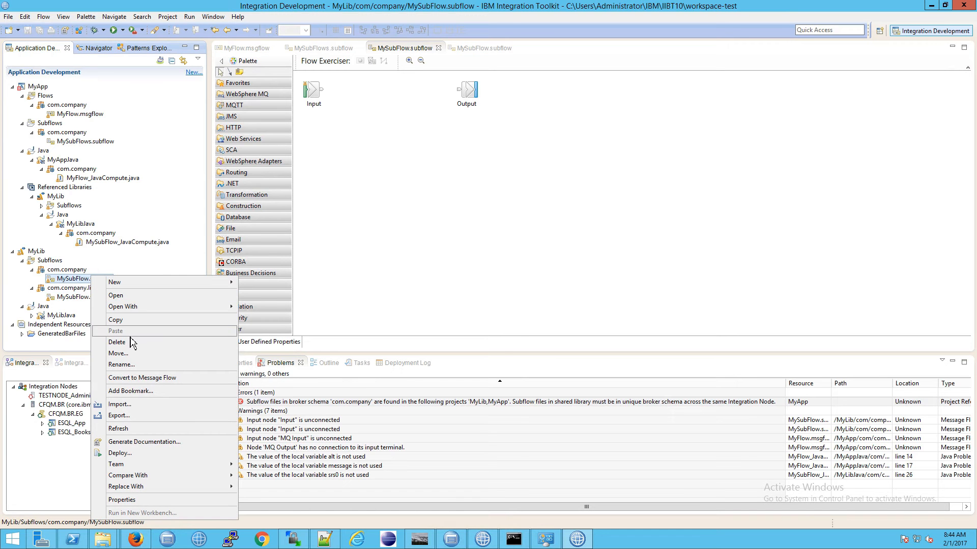
{"action": "left_click", "coordinate": [116, 342]}
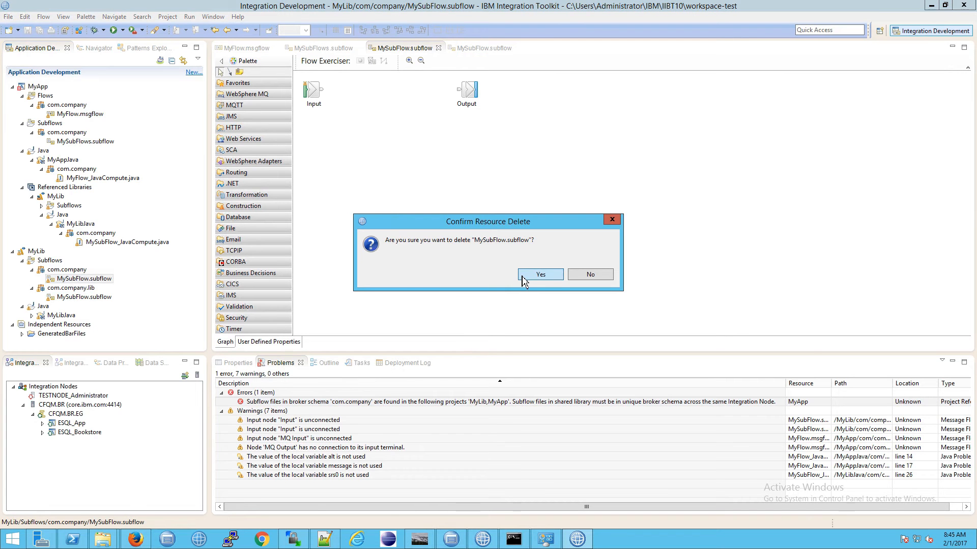
{"action": "left_click", "coordinate": [541, 275]}
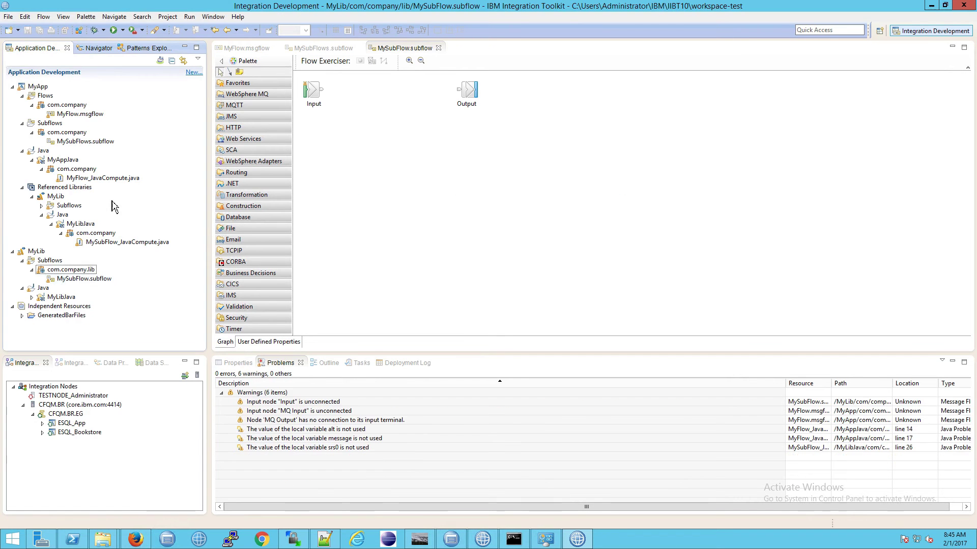
In Navigator, delete the goal1 folder so MyLib/com/company holds only lib with MySubFlow.subflow
{"action": "left_click", "coordinate": [94, 48]}
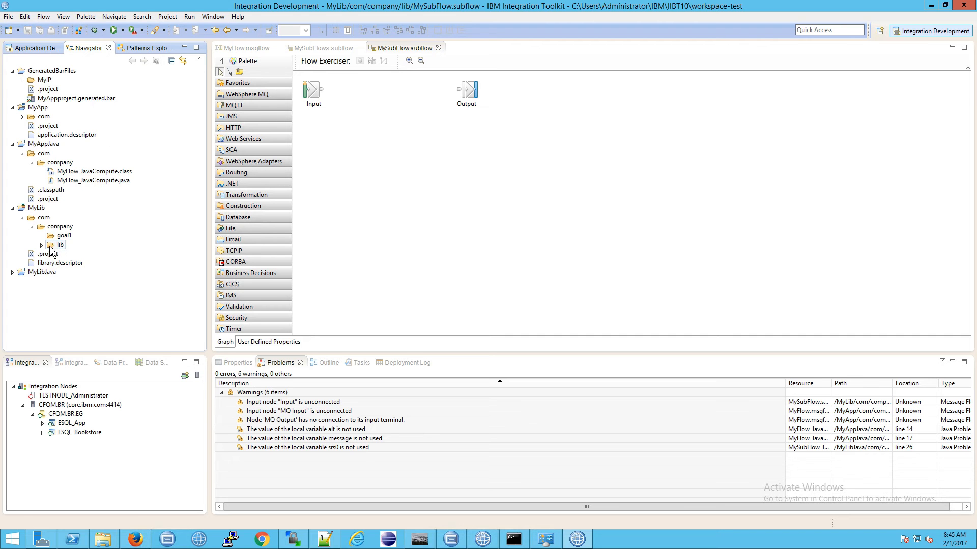
{"action": "left_click", "coordinate": [42, 244]}
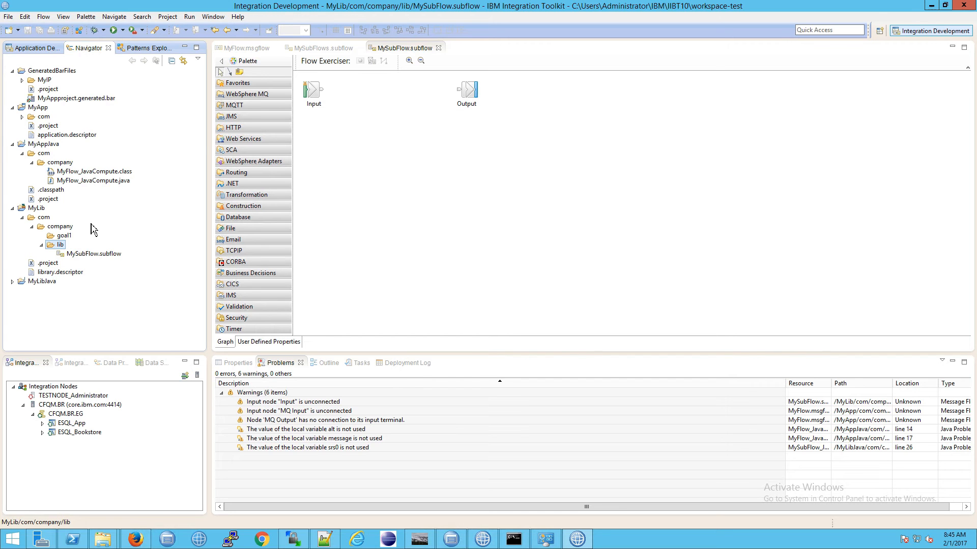
{"action": "left_click", "coordinate": [63, 236]}
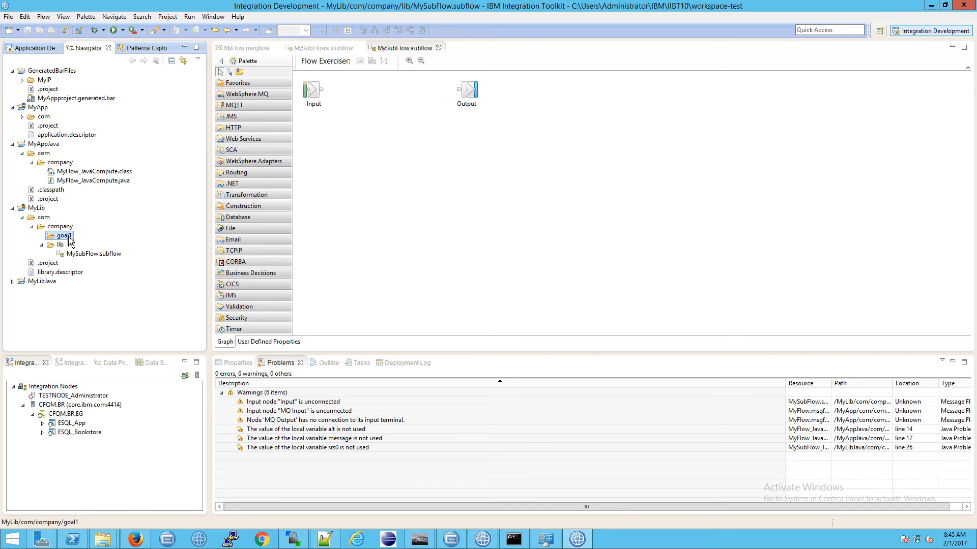
{"action": "right_click", "coordinate": [57, 236]}
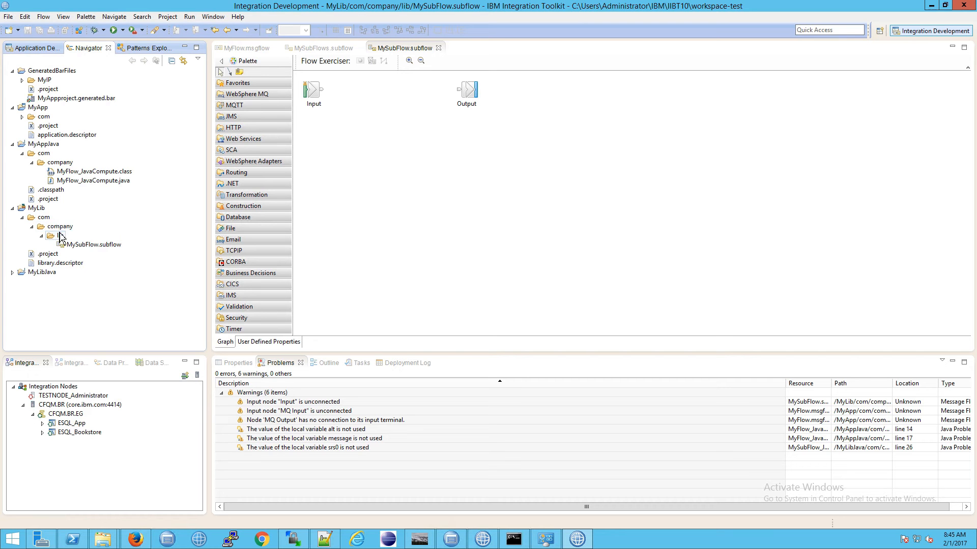
{"action": "left_click", "coordinate": [49, 236]}
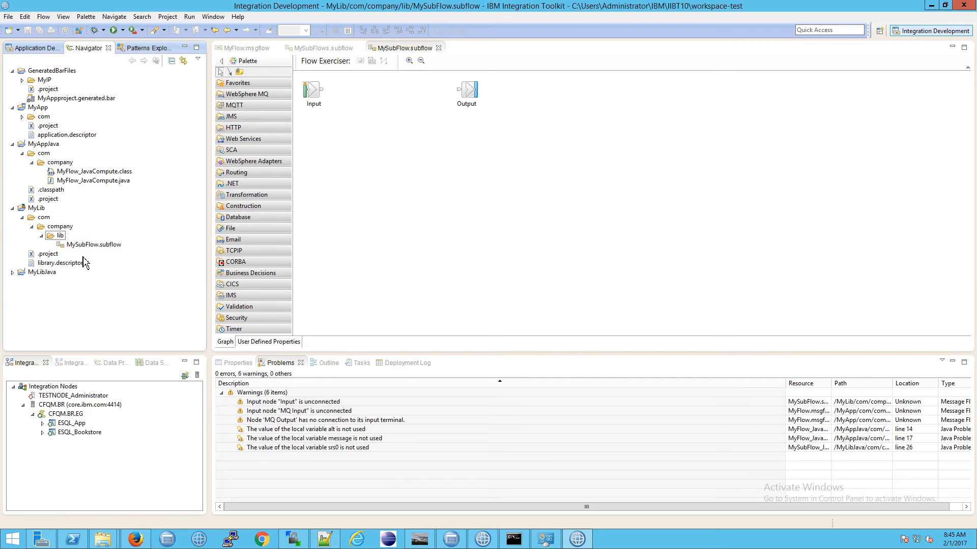
{"action": "mouse_move", "coordinate": [75, 265]}
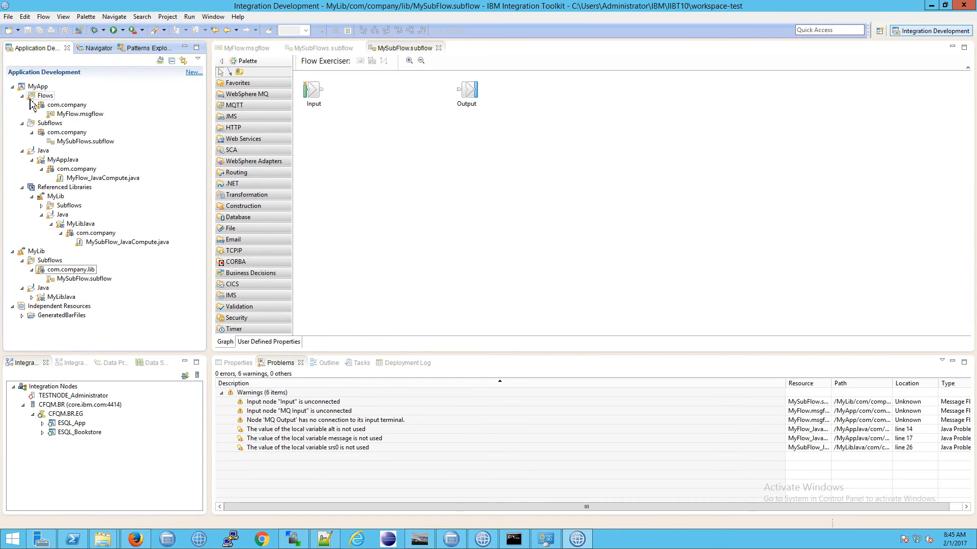
Deploy MyApp to CFQM.BR.EG and highlight the BIP1301E error that shared library MyLib is not deployed
{"action": "left_click", "coordinate": [33, 86]}
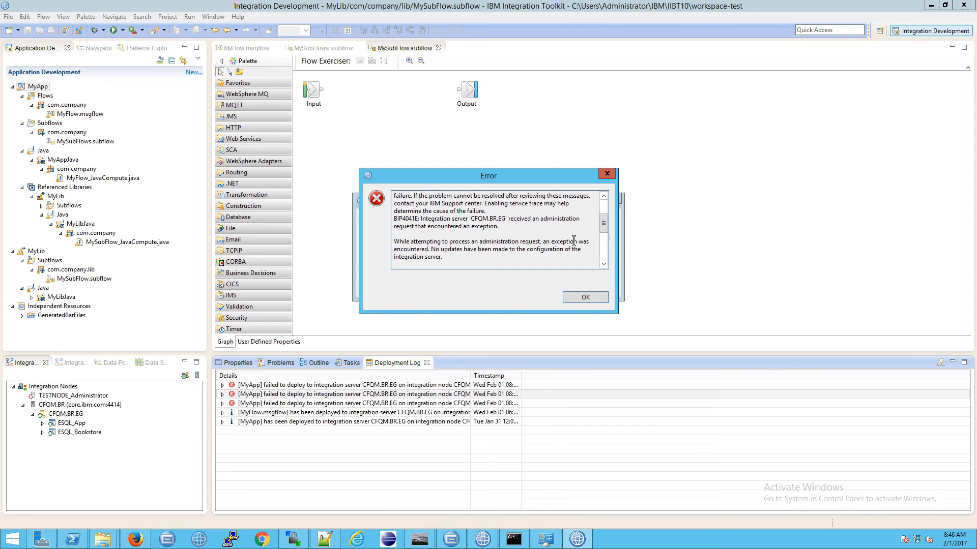
{"action": "left_click_drag", "start_coordinate": [602, 224], "coordinate": [602, 237]}
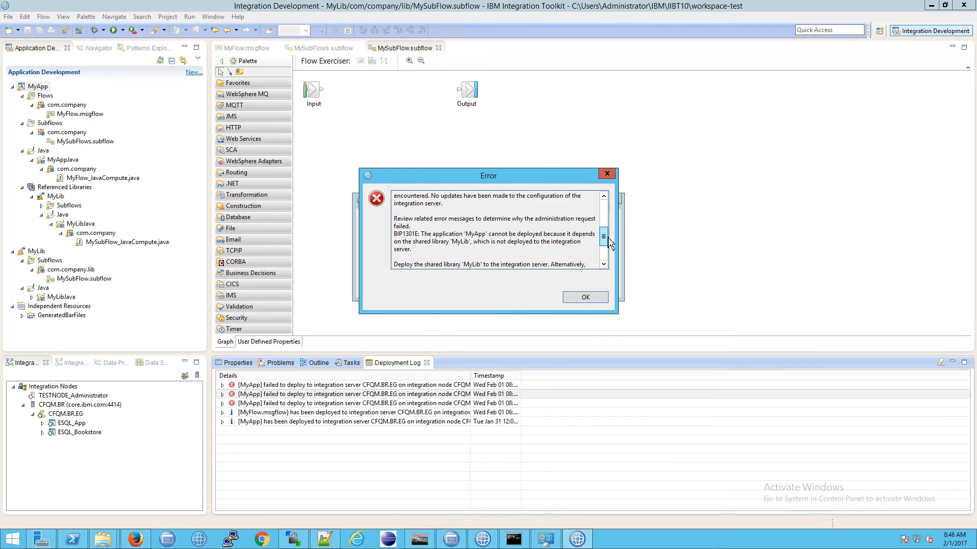
{"action": "scroll", "scroll_direction": "down", "scroll_amount": 3}
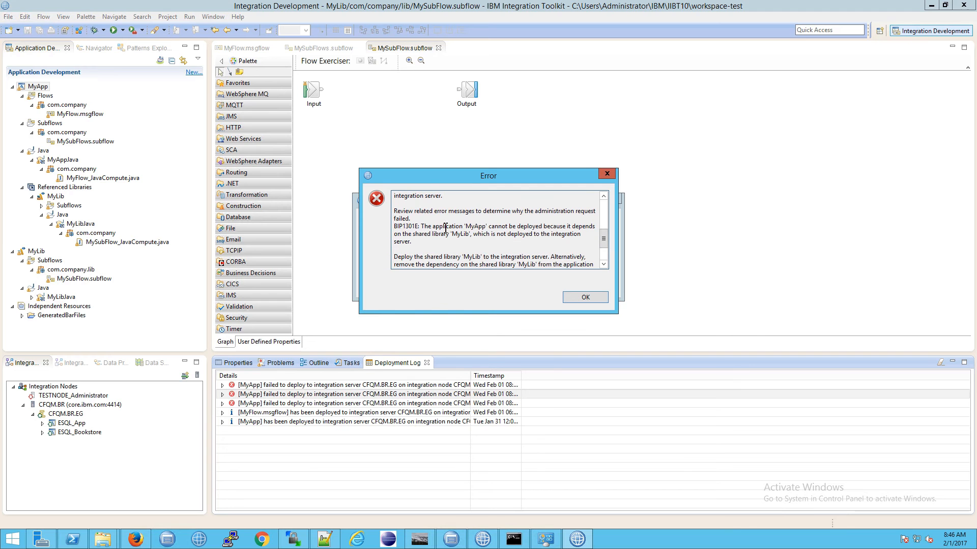
{"action": "double_click", "coordinate": [437, 226]}
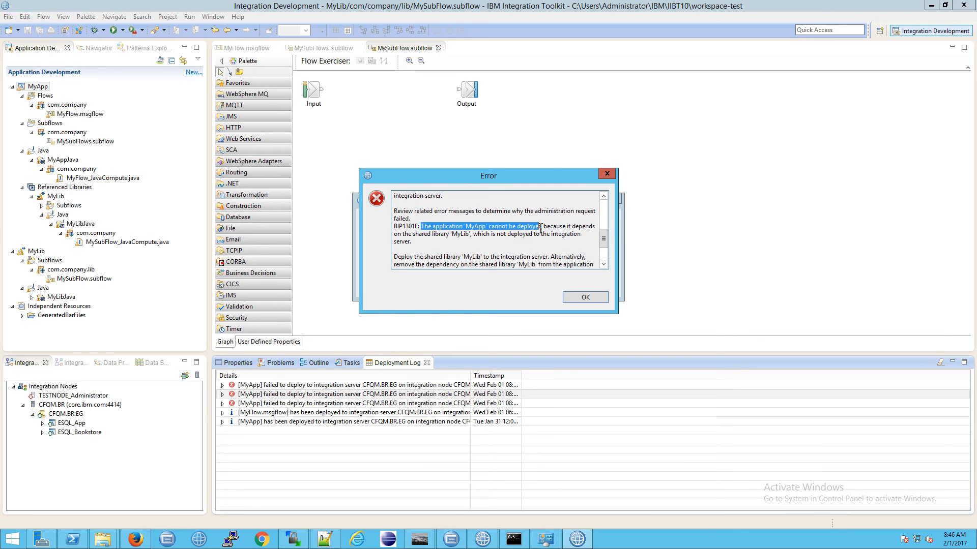
{"action": "left_click_drag", "start_coordinate": [540, 226], "coordinate": [450, 234]}
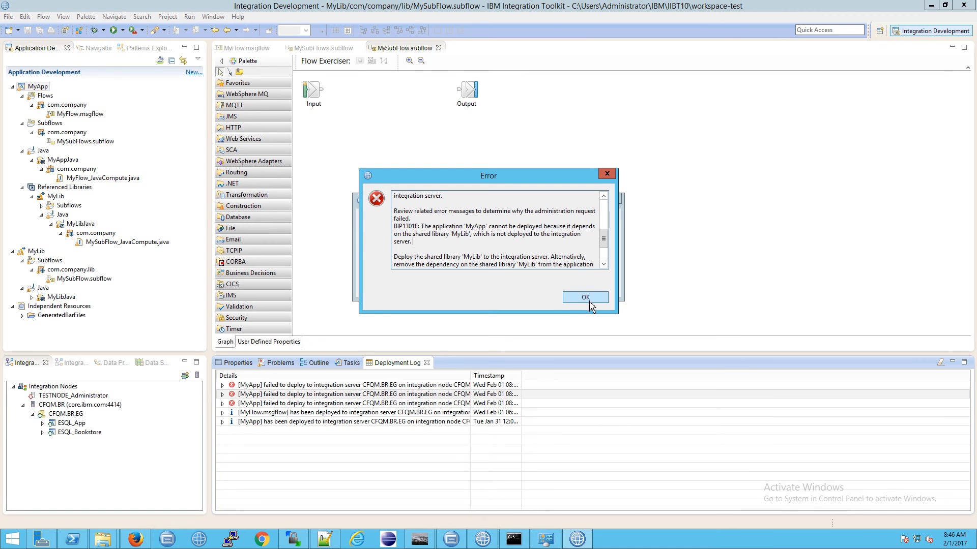
Dismiss the deployment error and review MyFlow and MyLib's MySubFlow subflow before redeploying
{"action": "left_click", "coordinate": [585, 297]}
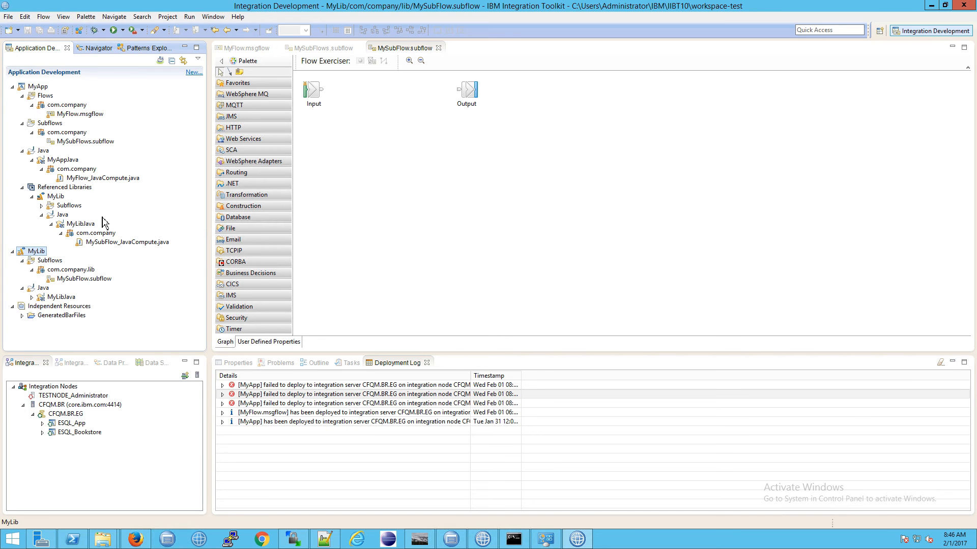
{"action": "mouse_move", "coordinate": [83, 260]}
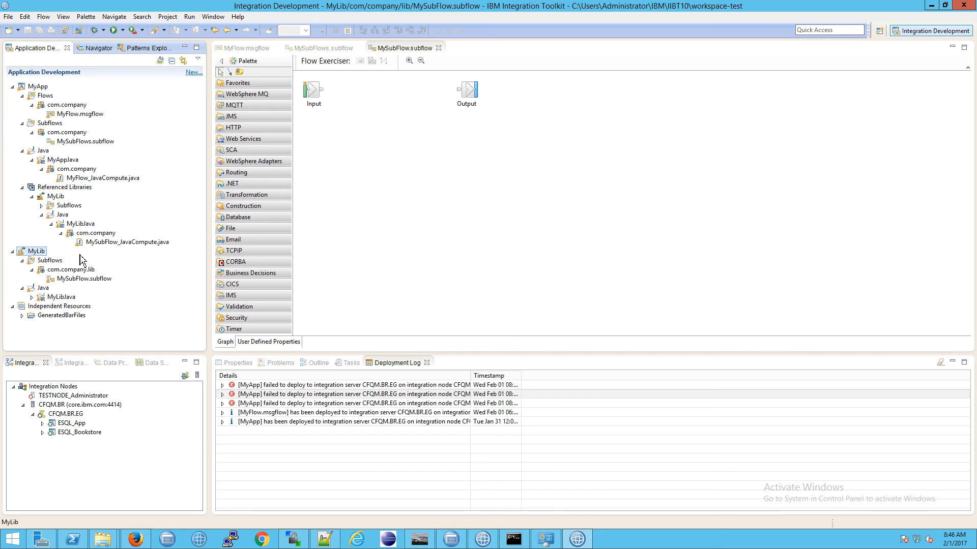
{"action": "mouse_move", "coordinate": [349, 122]}
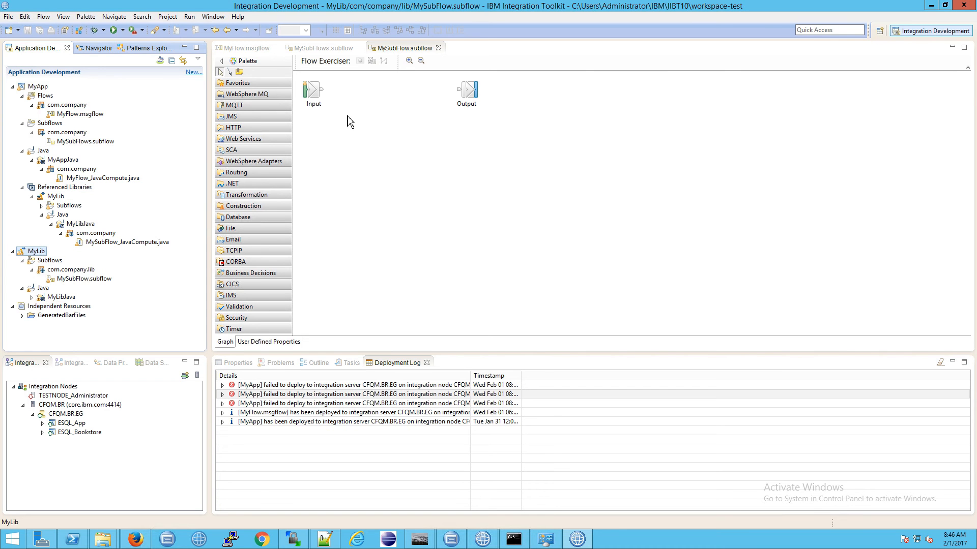
{"action": "mouse_move", "coordinate": [84, 269]}
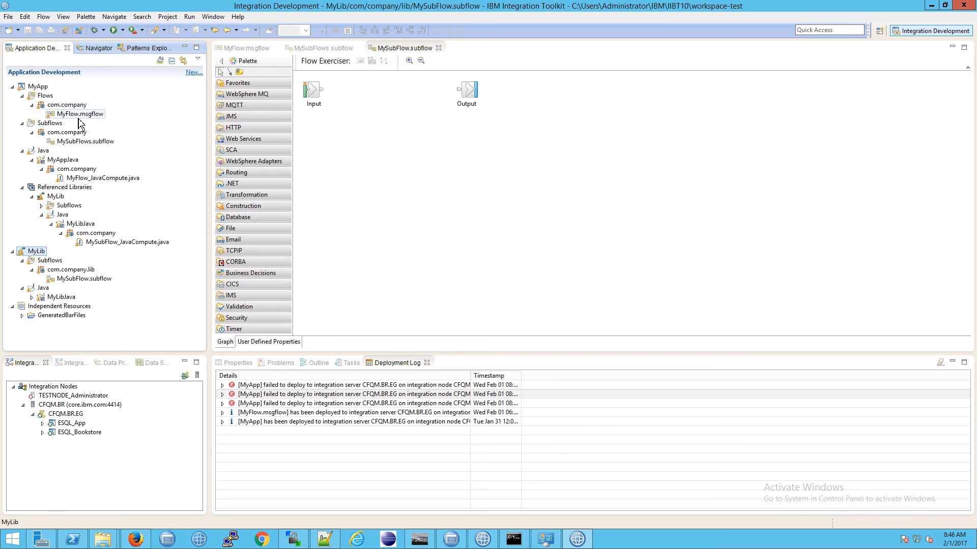
{"action": "left_click", "coordinate": [246, 47]}
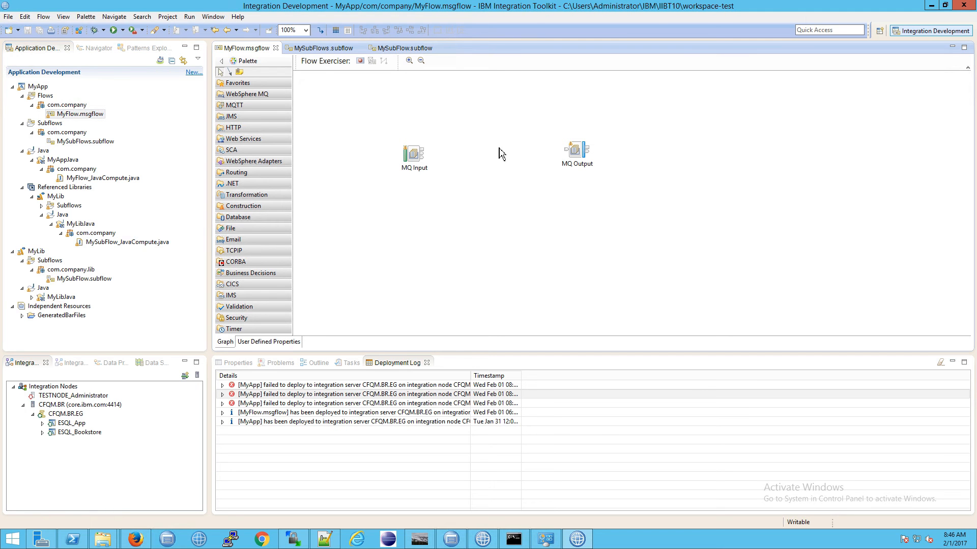
{"action": "mouse_move", "coordinate": [217, 370]}
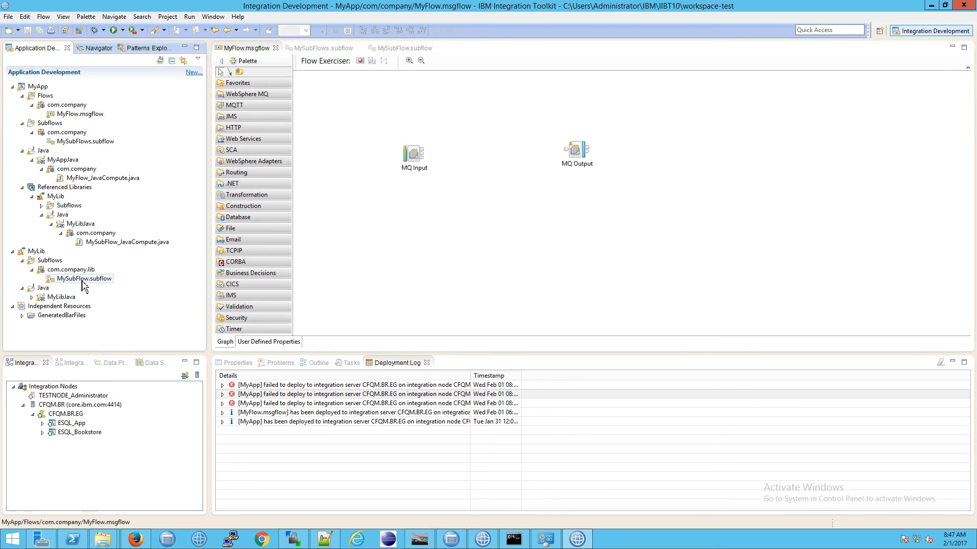
{"action": "double_click", "coordinate": [84, 278]}
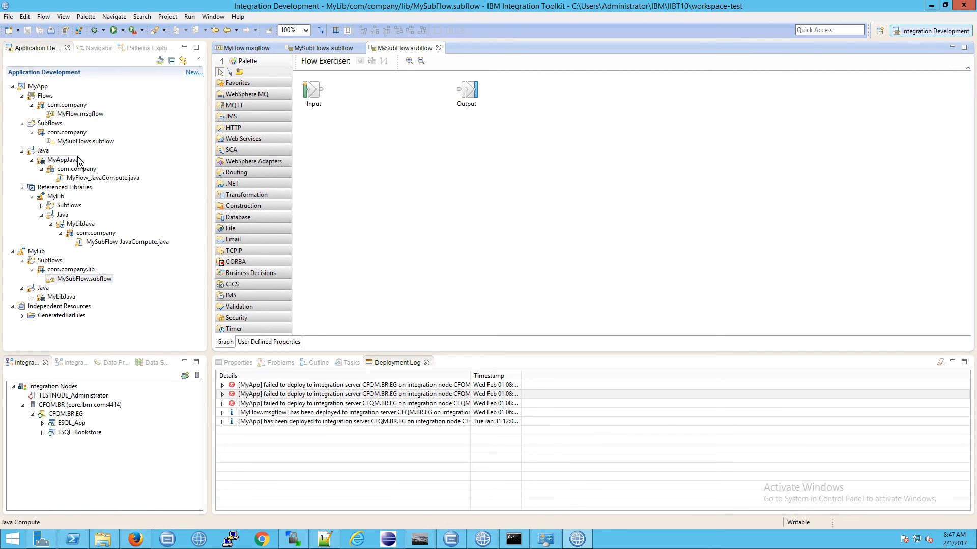
{"action": "left_click", "coordinate": [83, 279]}
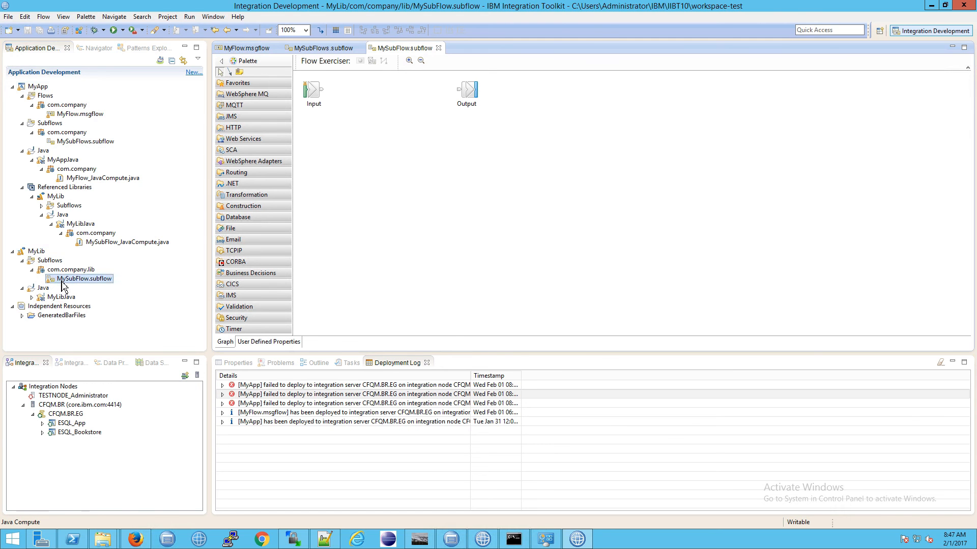
{"action": "left_click", "coordinate": [385, 110]}
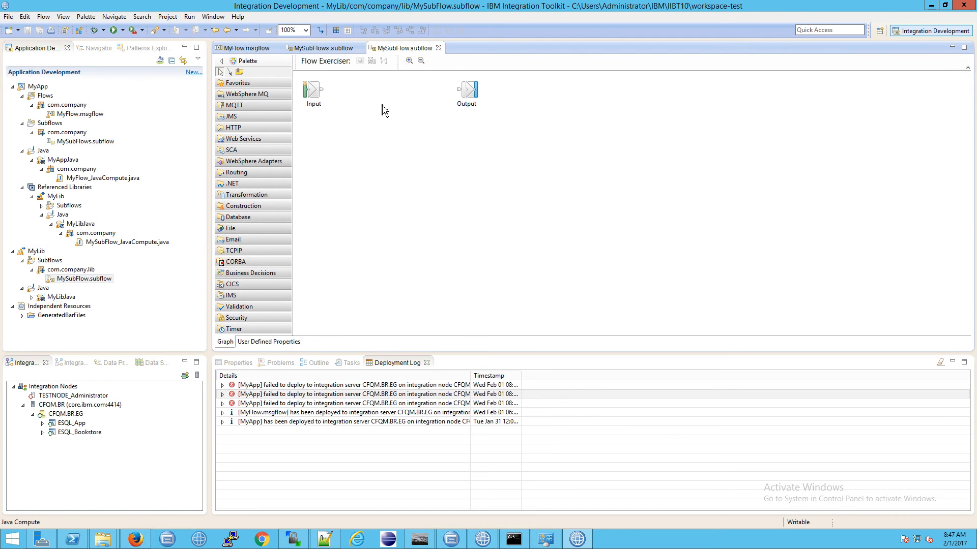
{"action": "mouse_move", "coordinate": [49, 260]}
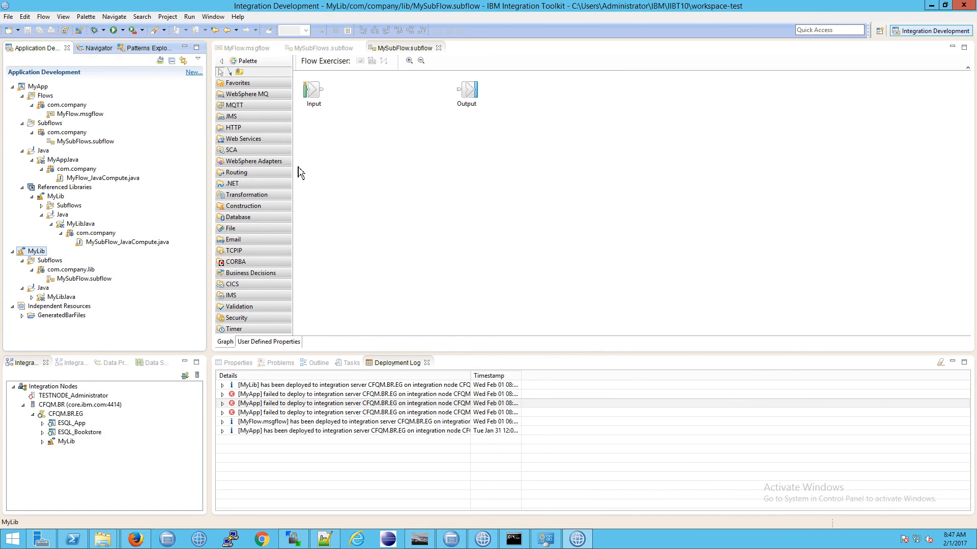
{"action": "mouse_move", "coordinate": [53, 458]}
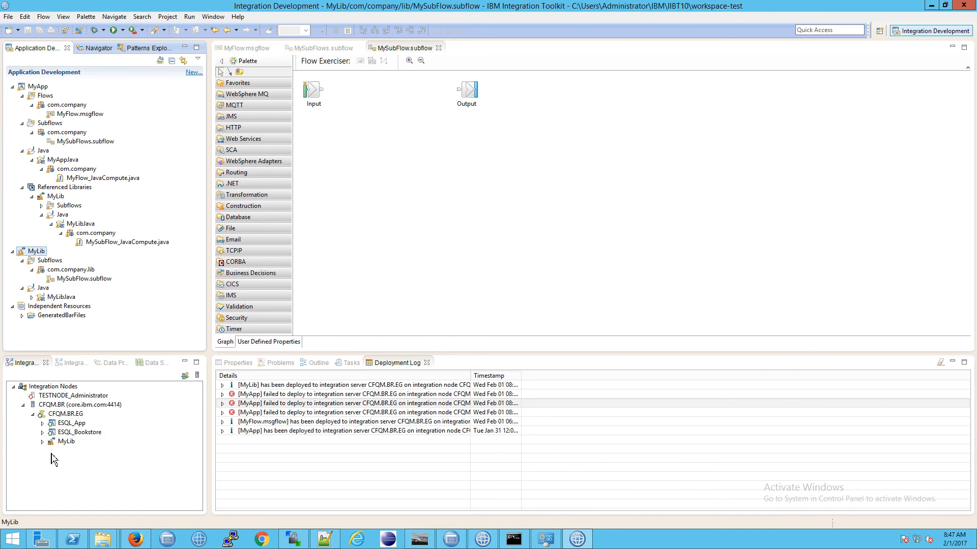
{"action": "mouse_move", "coordinate": [181, 205]}
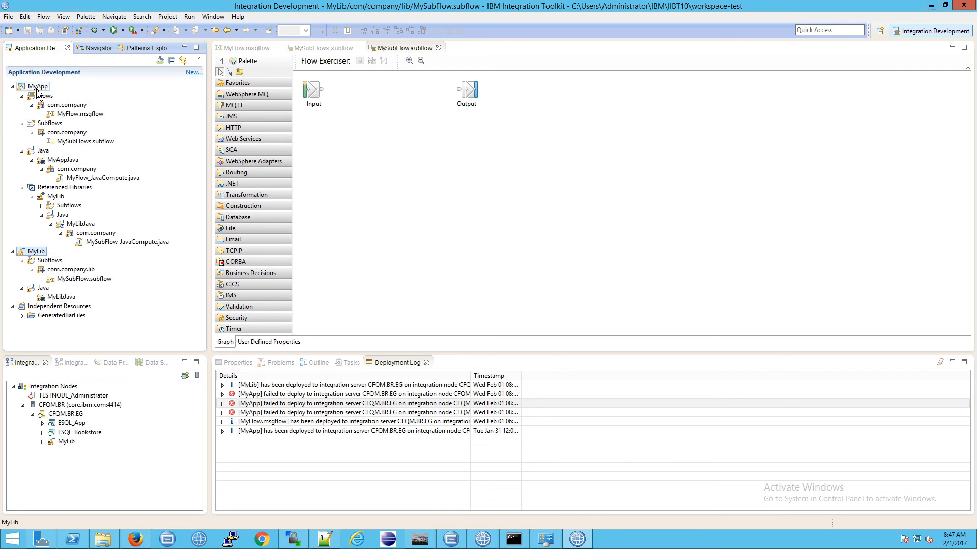
Select MyApp in Application Development to redeploy it to CFQM.BR.EG
{"action": "left_click", "coordinate": [66, 413]}
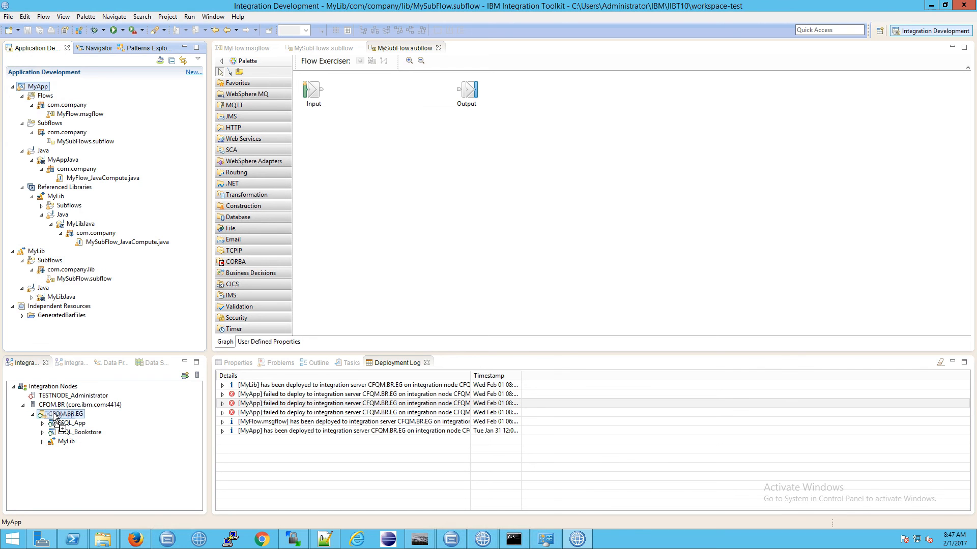